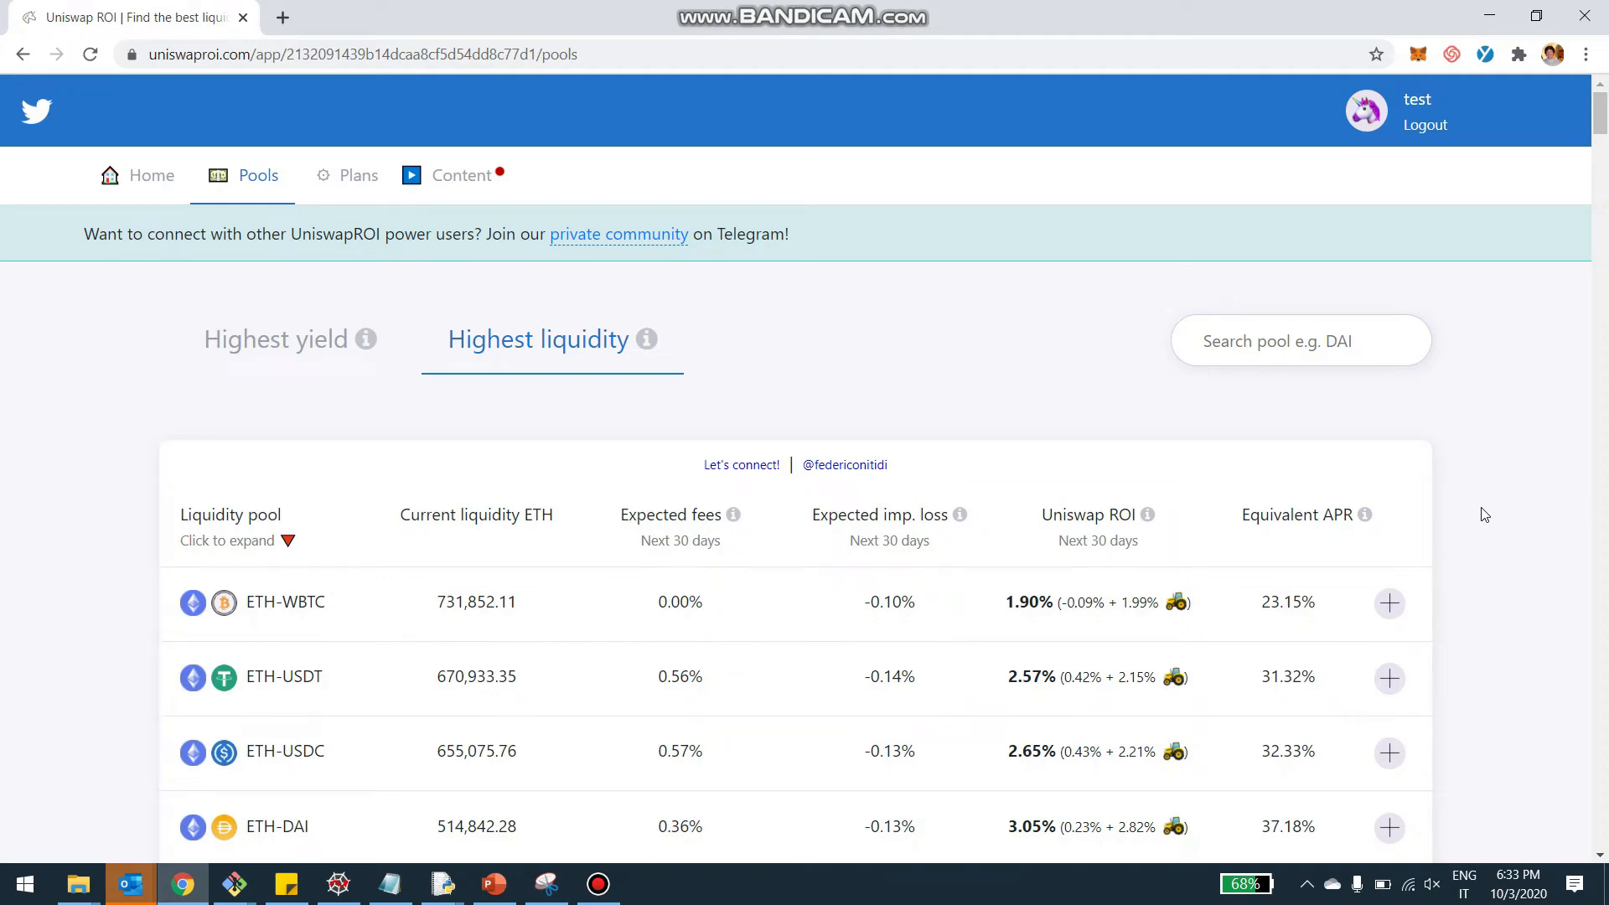
mouse_move(235, 127)
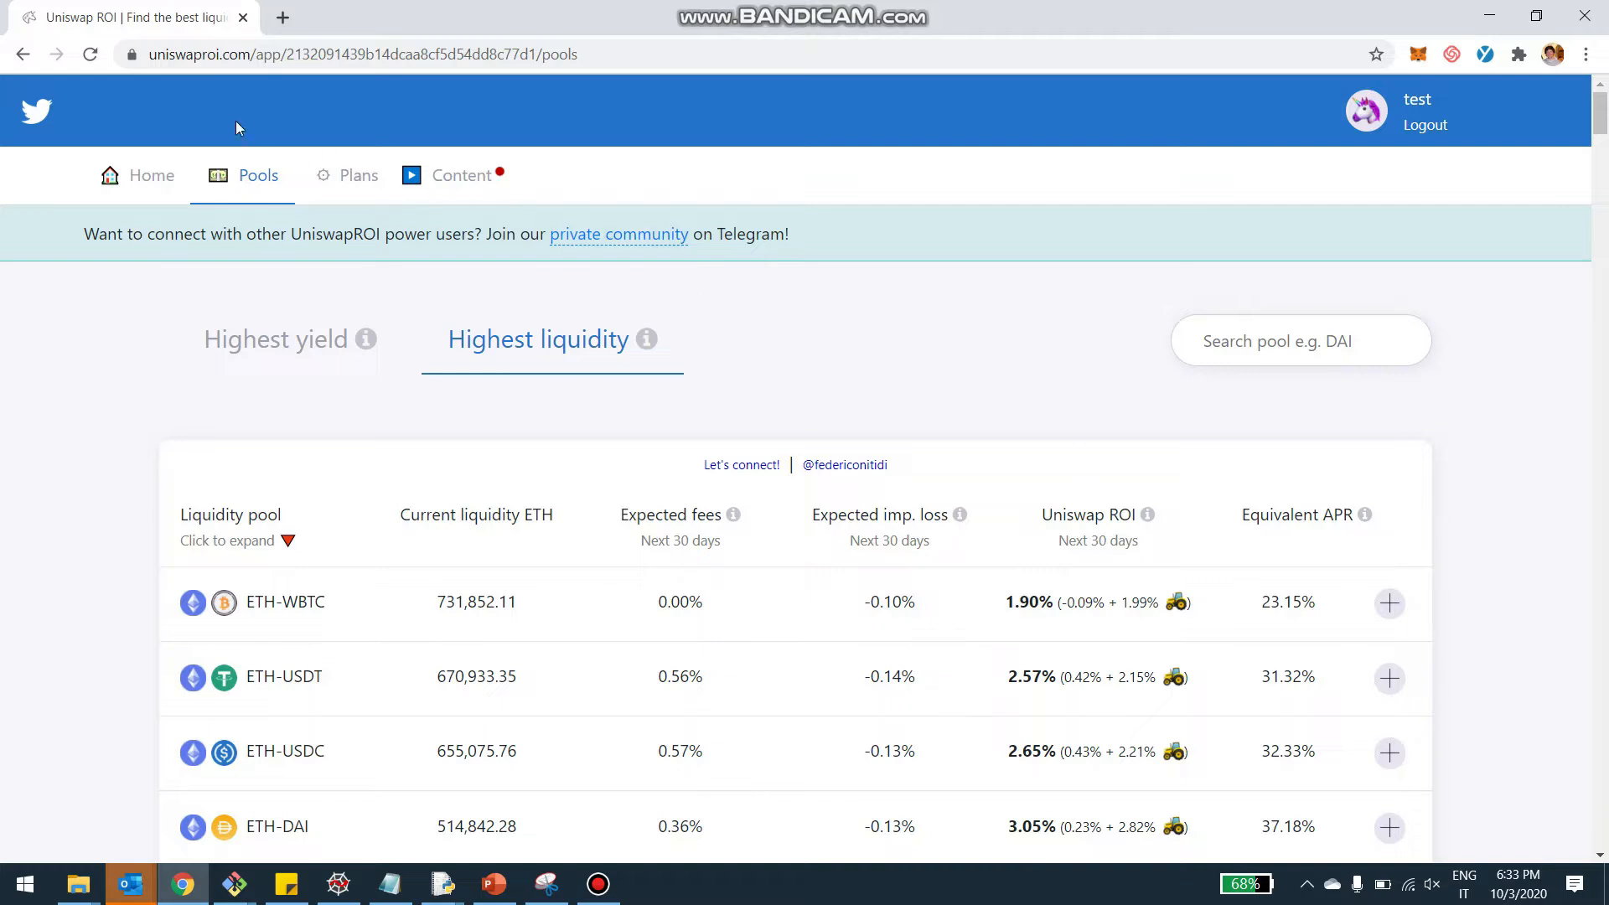
mouse_move(263, 234)
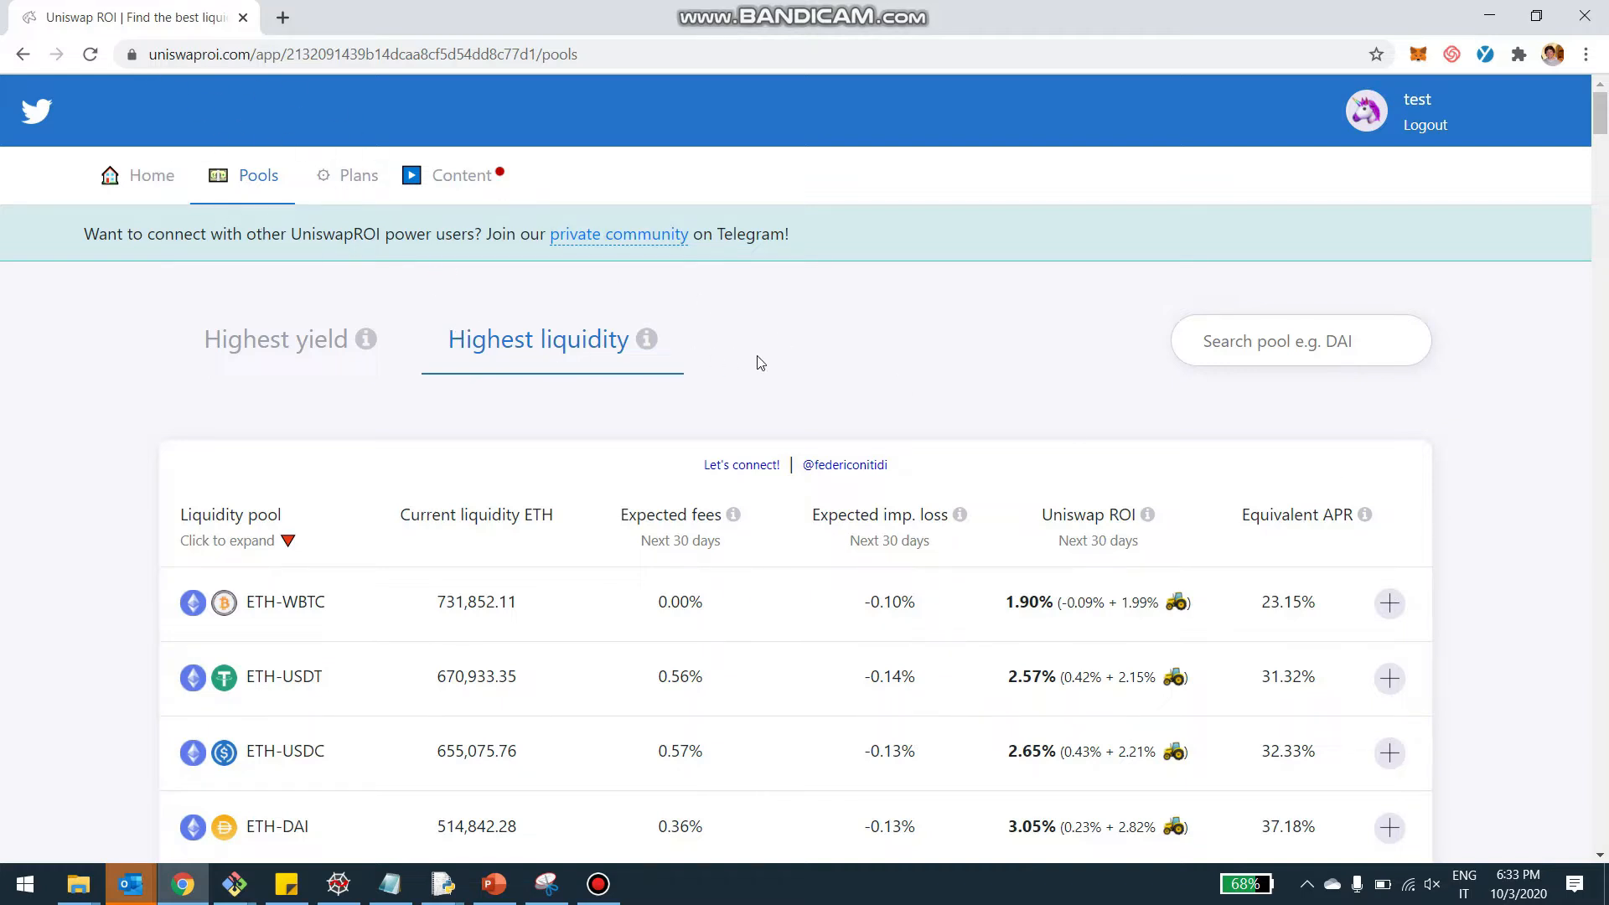
mouse_move(827, 360)
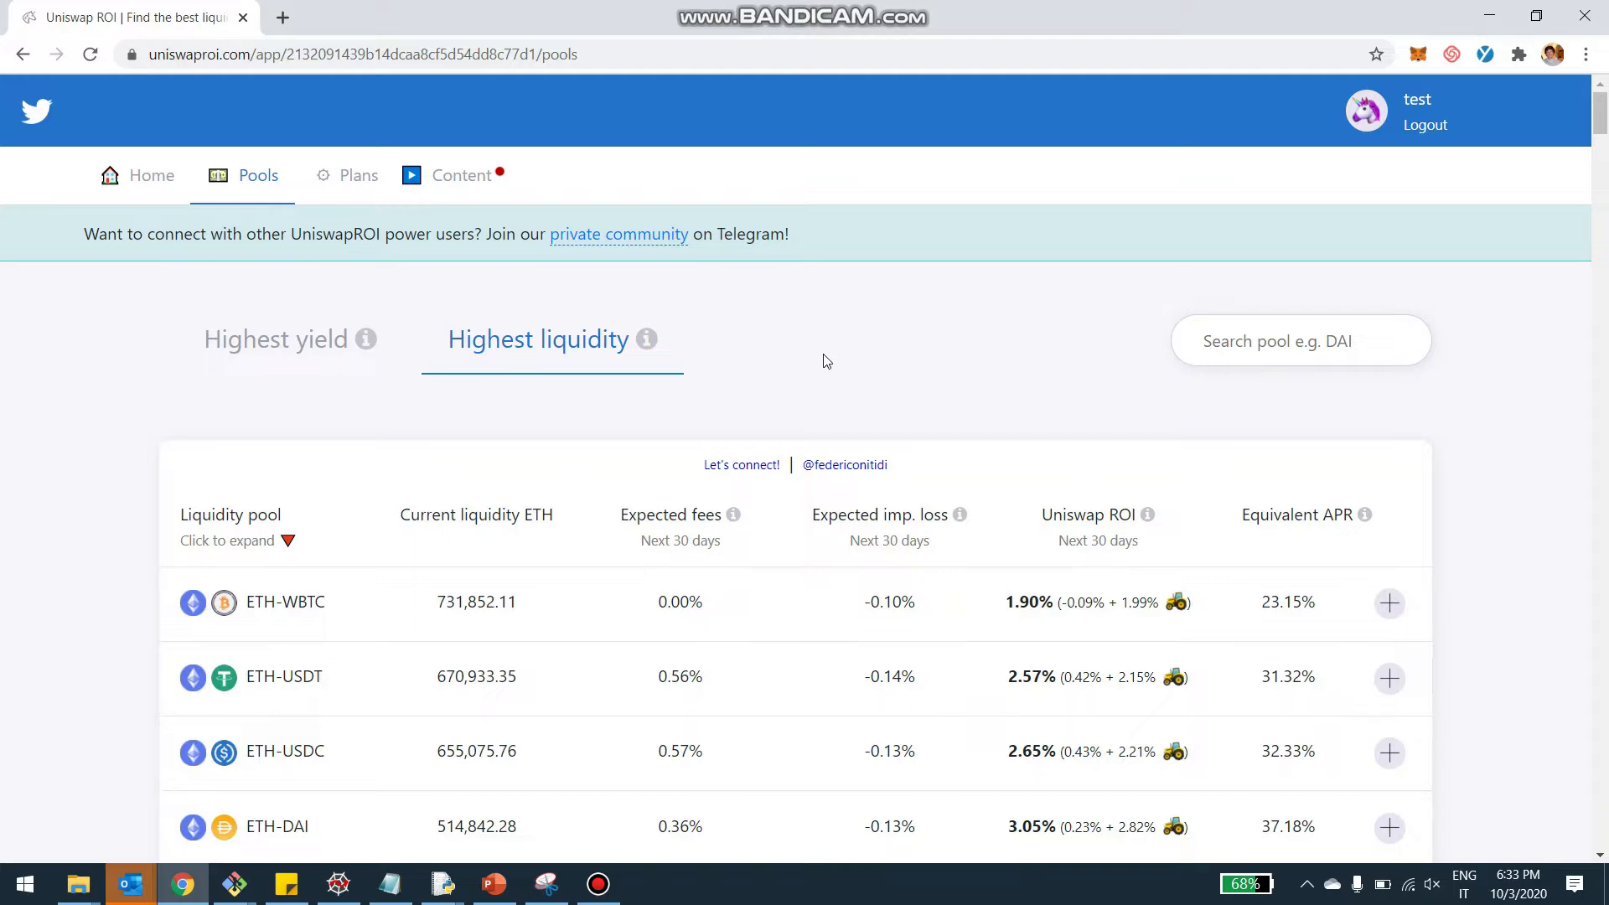
Add the ETH-WBTC and ETH-USDC pools to the virtual portfolio, each starting at $0
scroll(down, 3)
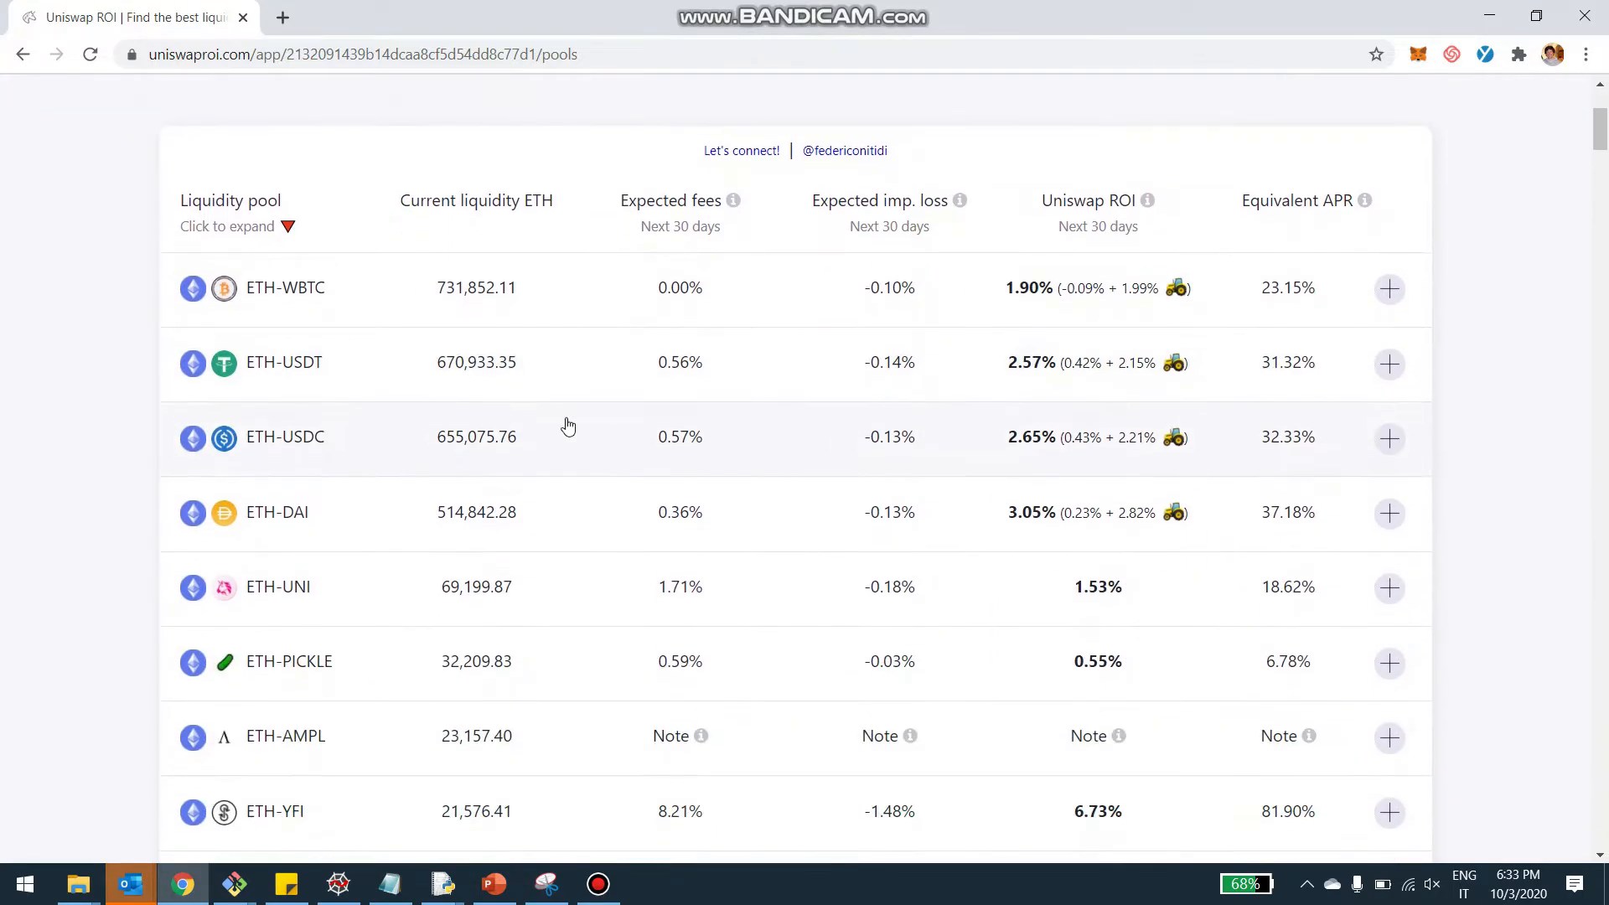
mouse_move(1389, 288)
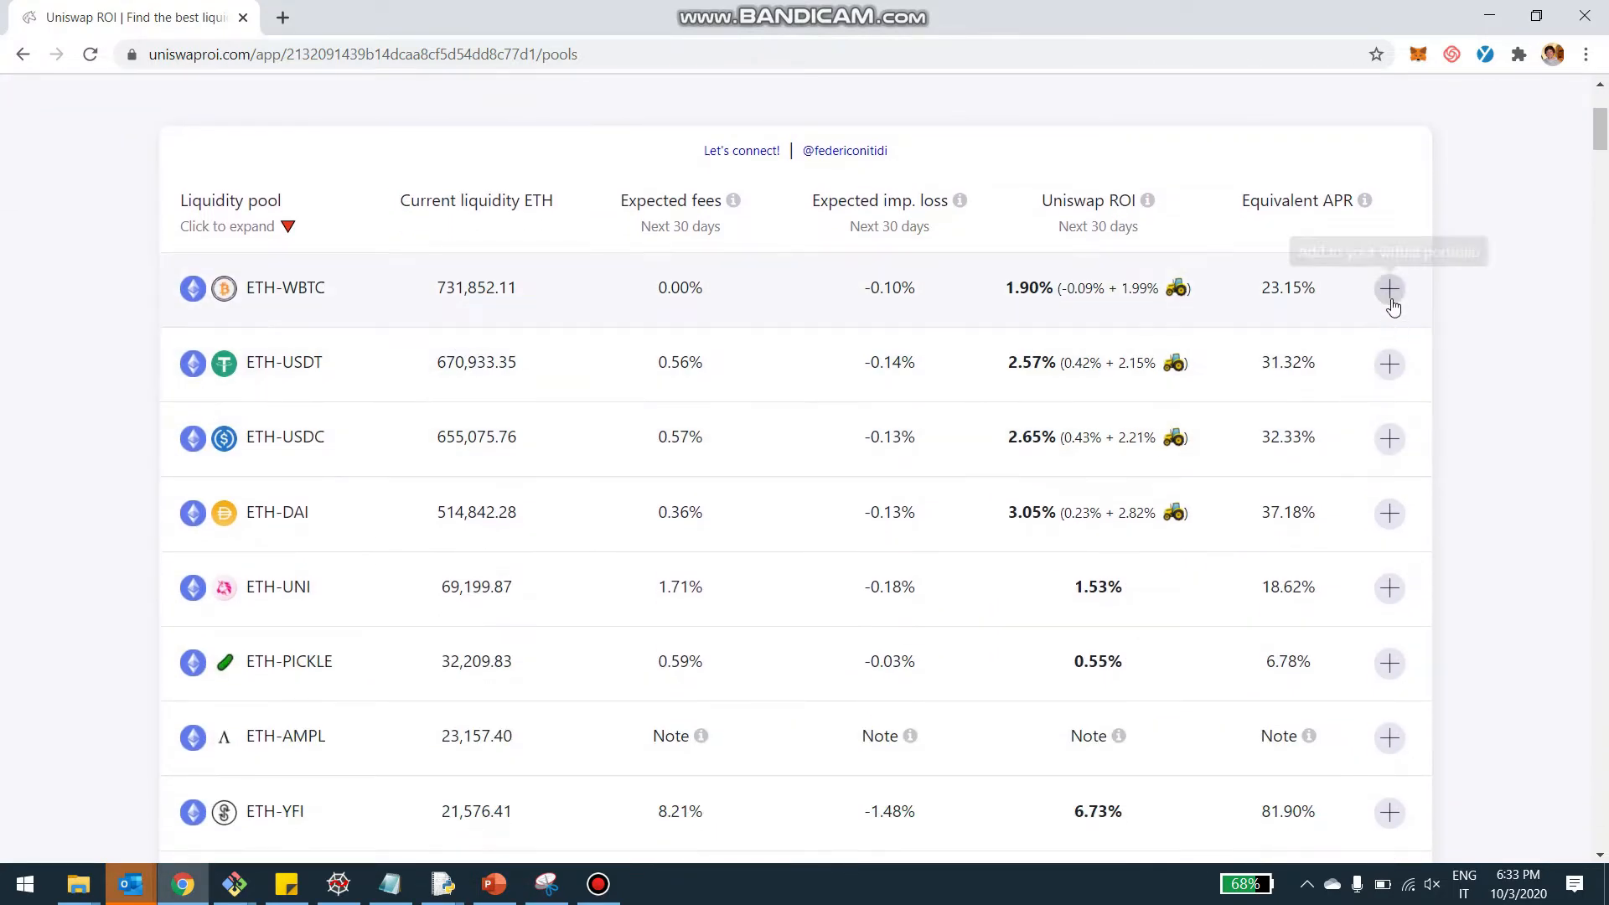
mouse_move(1390, 288)
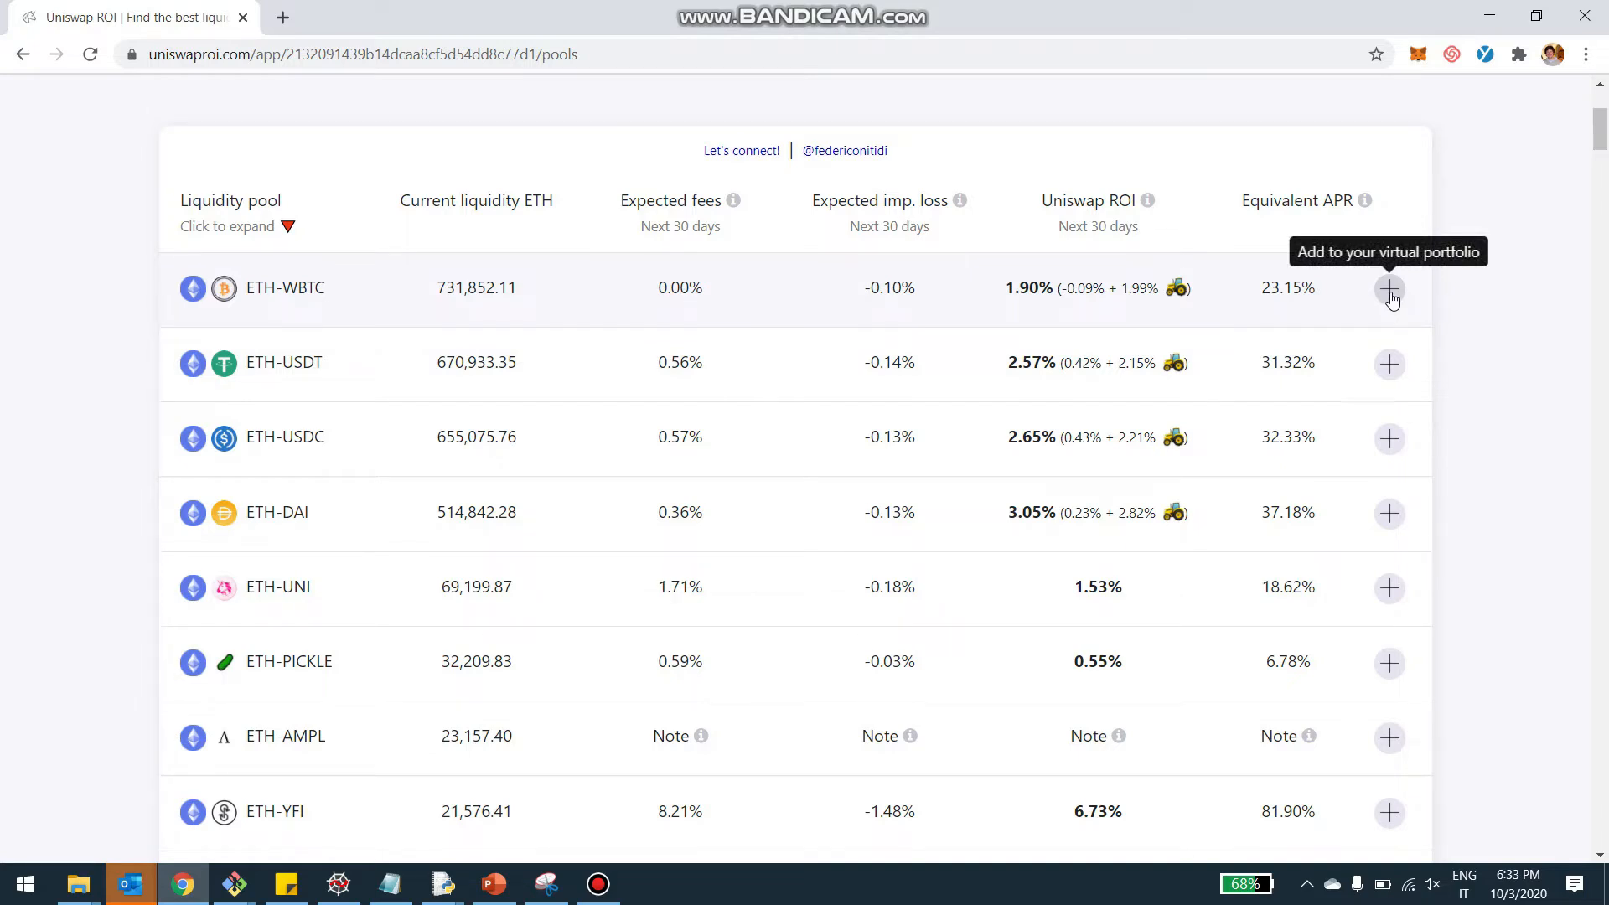
click(1389, 289)
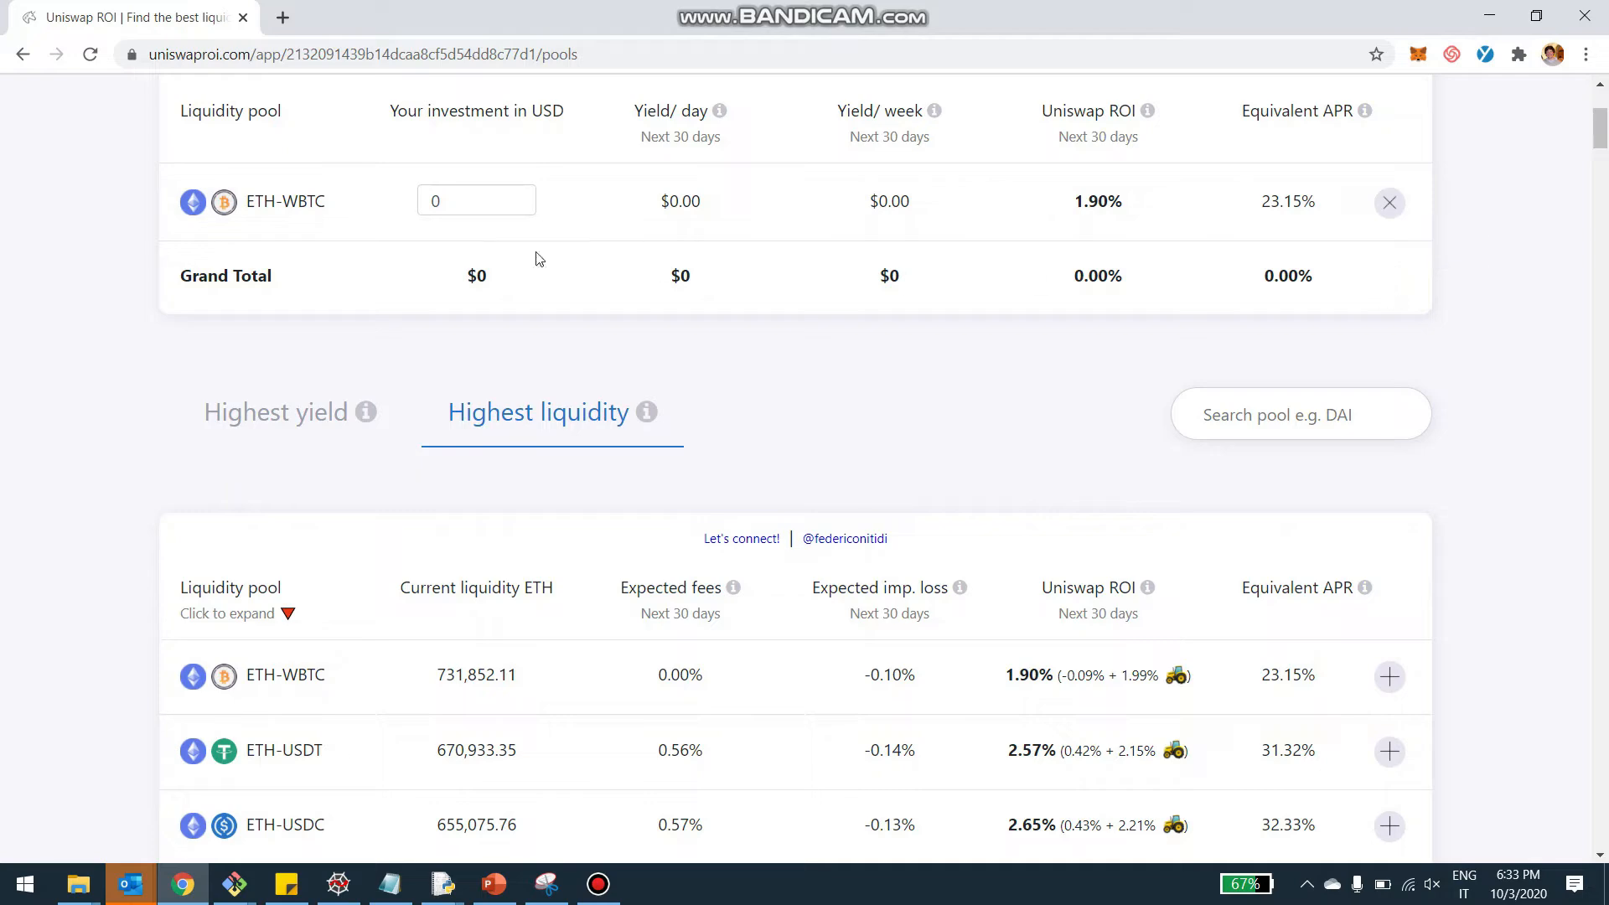
mouse_move(194, 213)
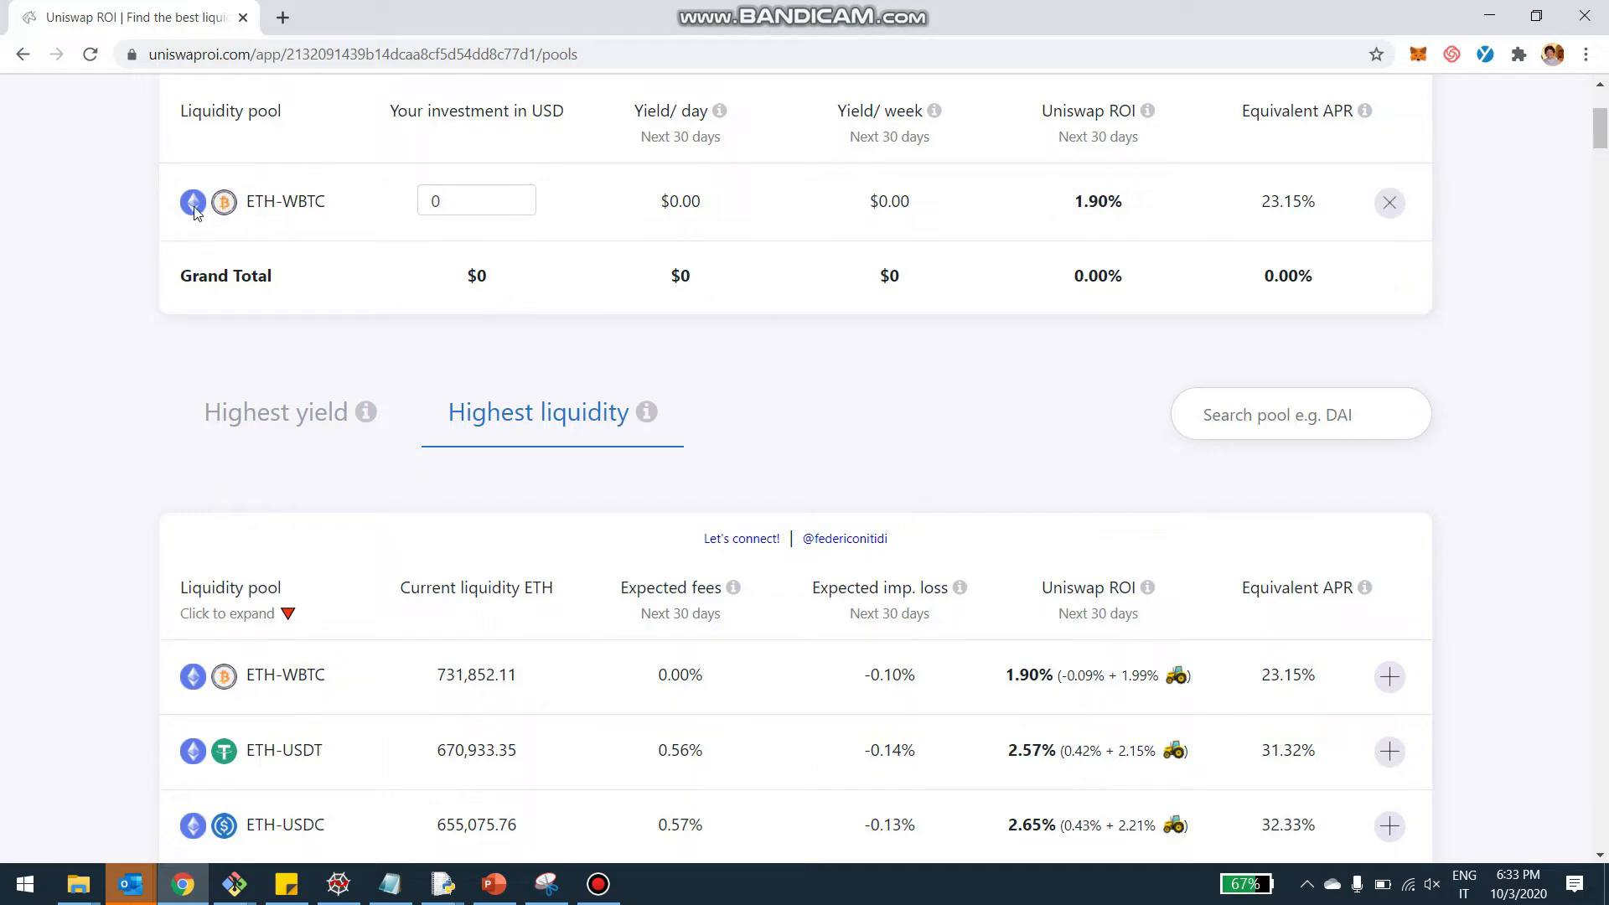
scroll(down, 3)
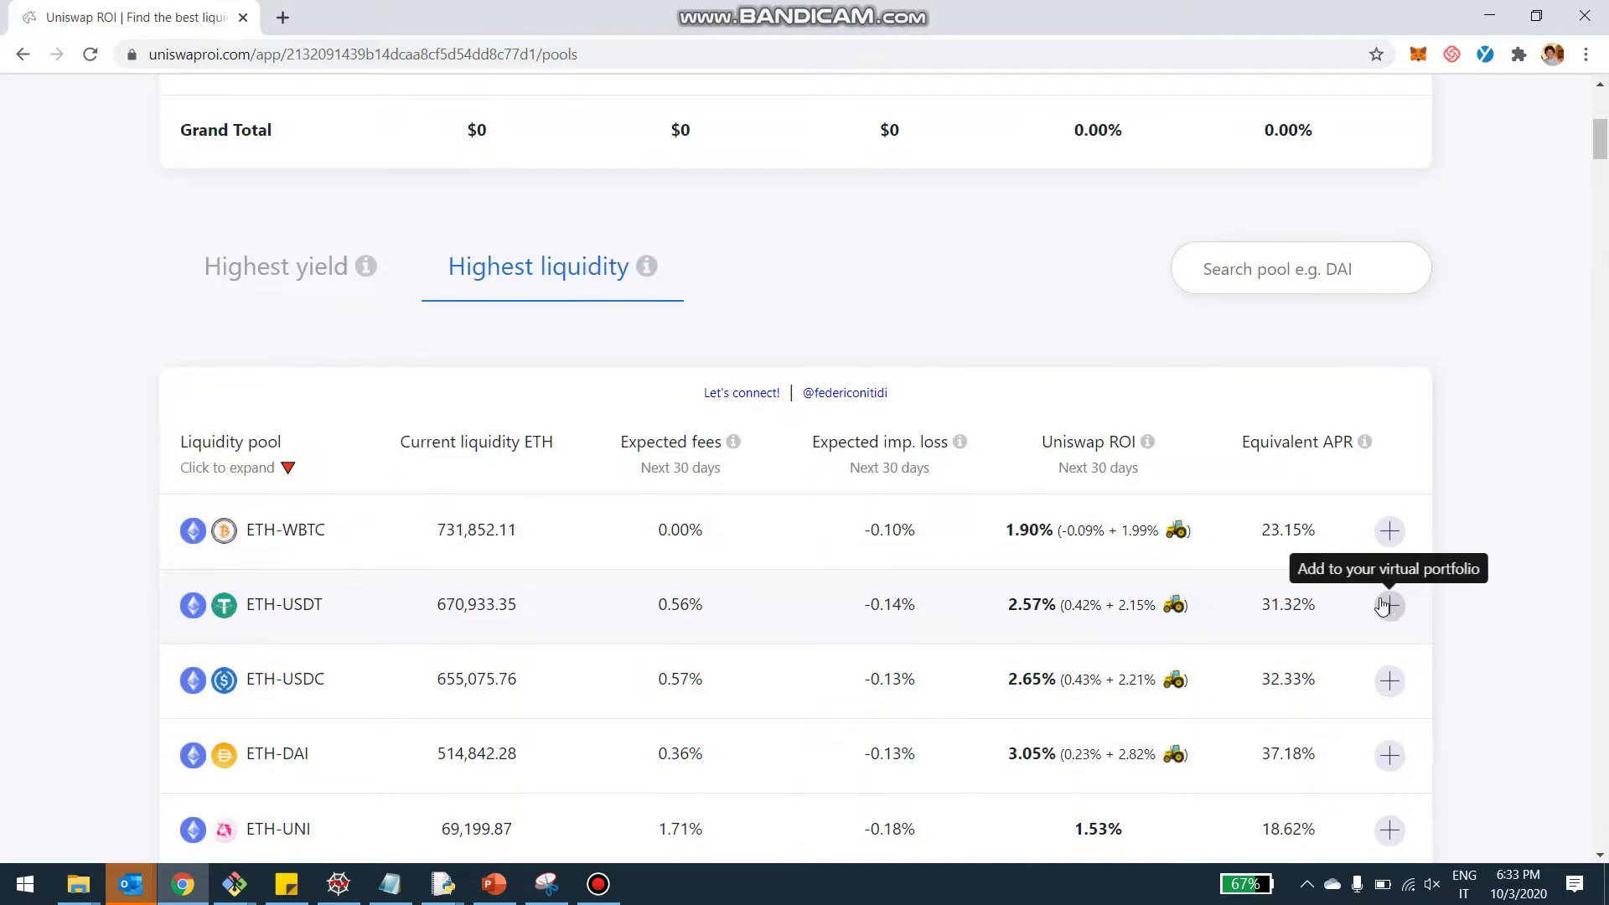
click(1388, 606)
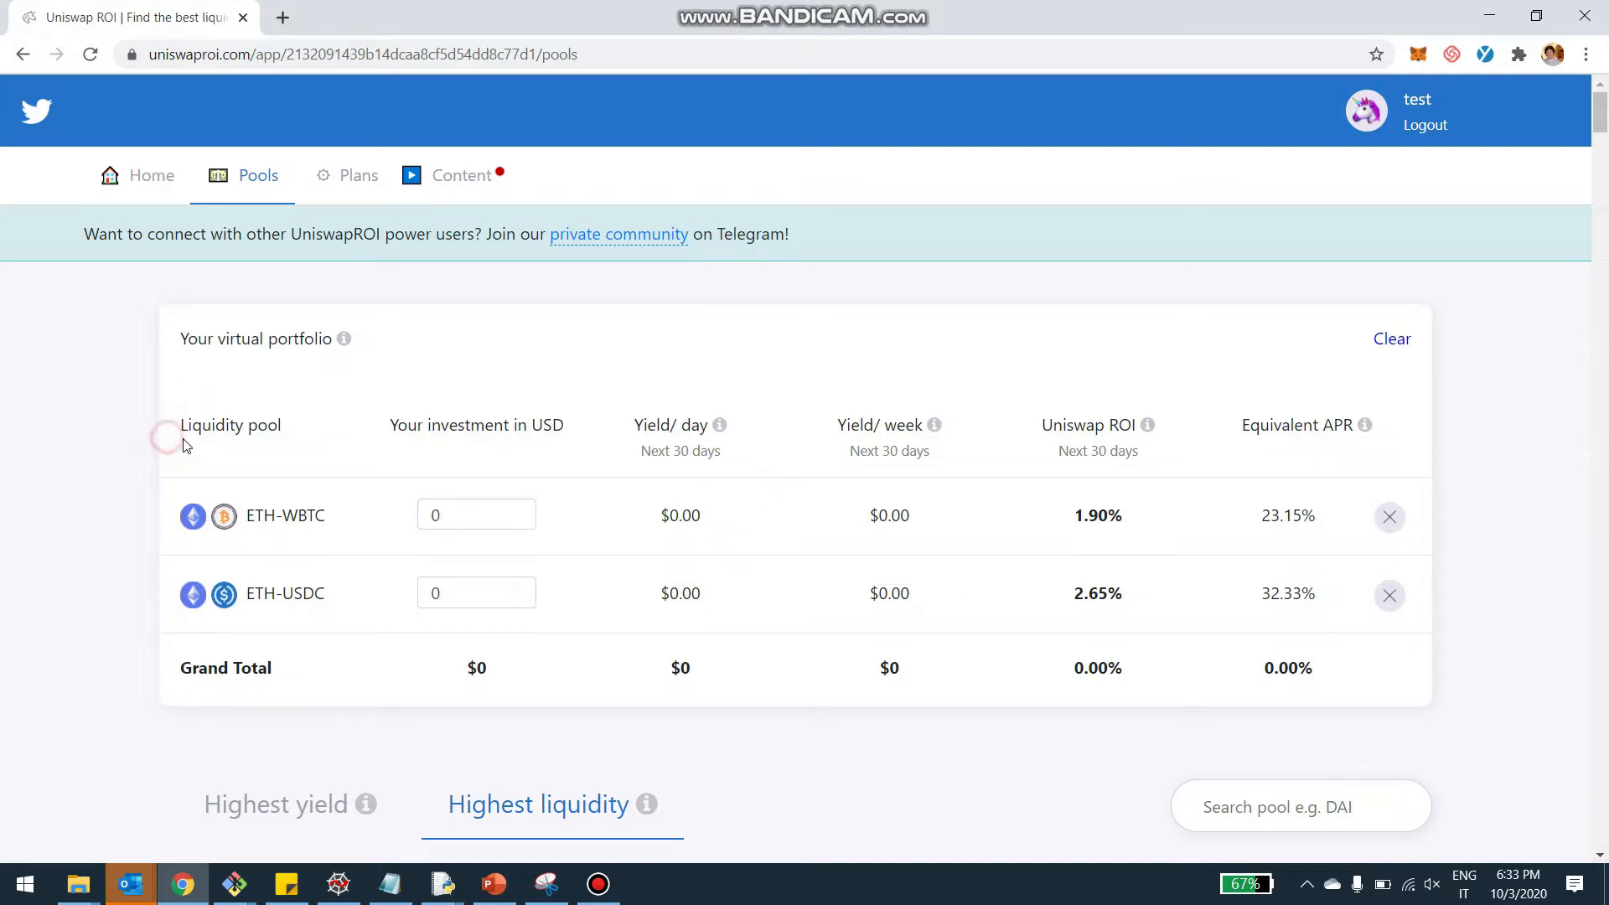
Enter $20,000 for ETH-WBTC and $15,000 for ETH-USDC, totaling $35,000 at 26.72% APR
click(477, 514)
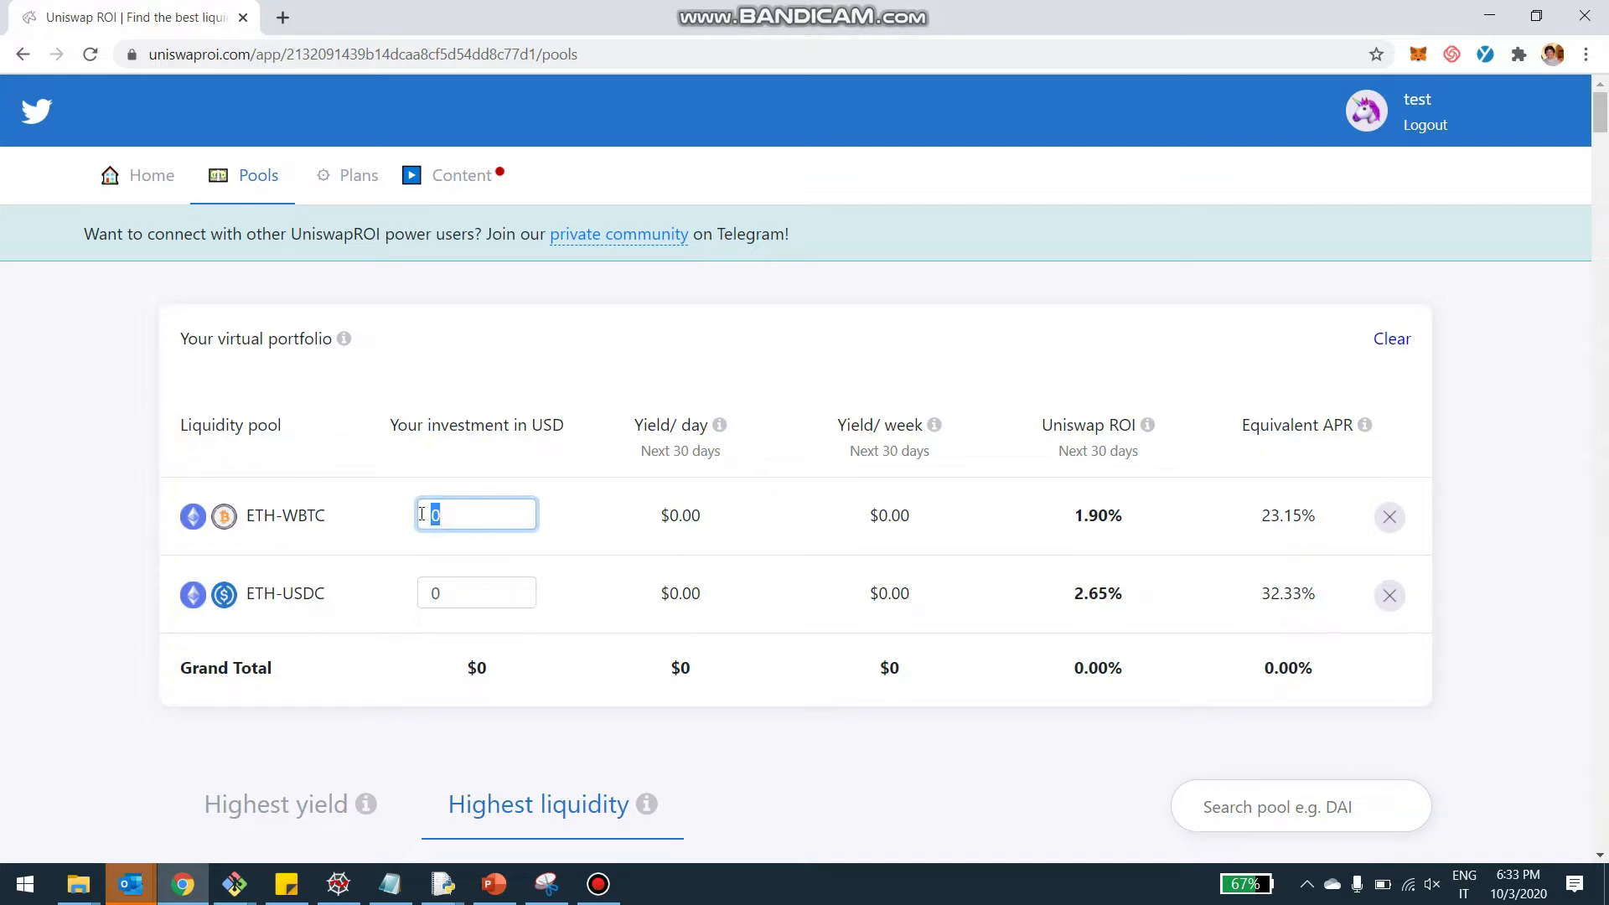
text(20000)
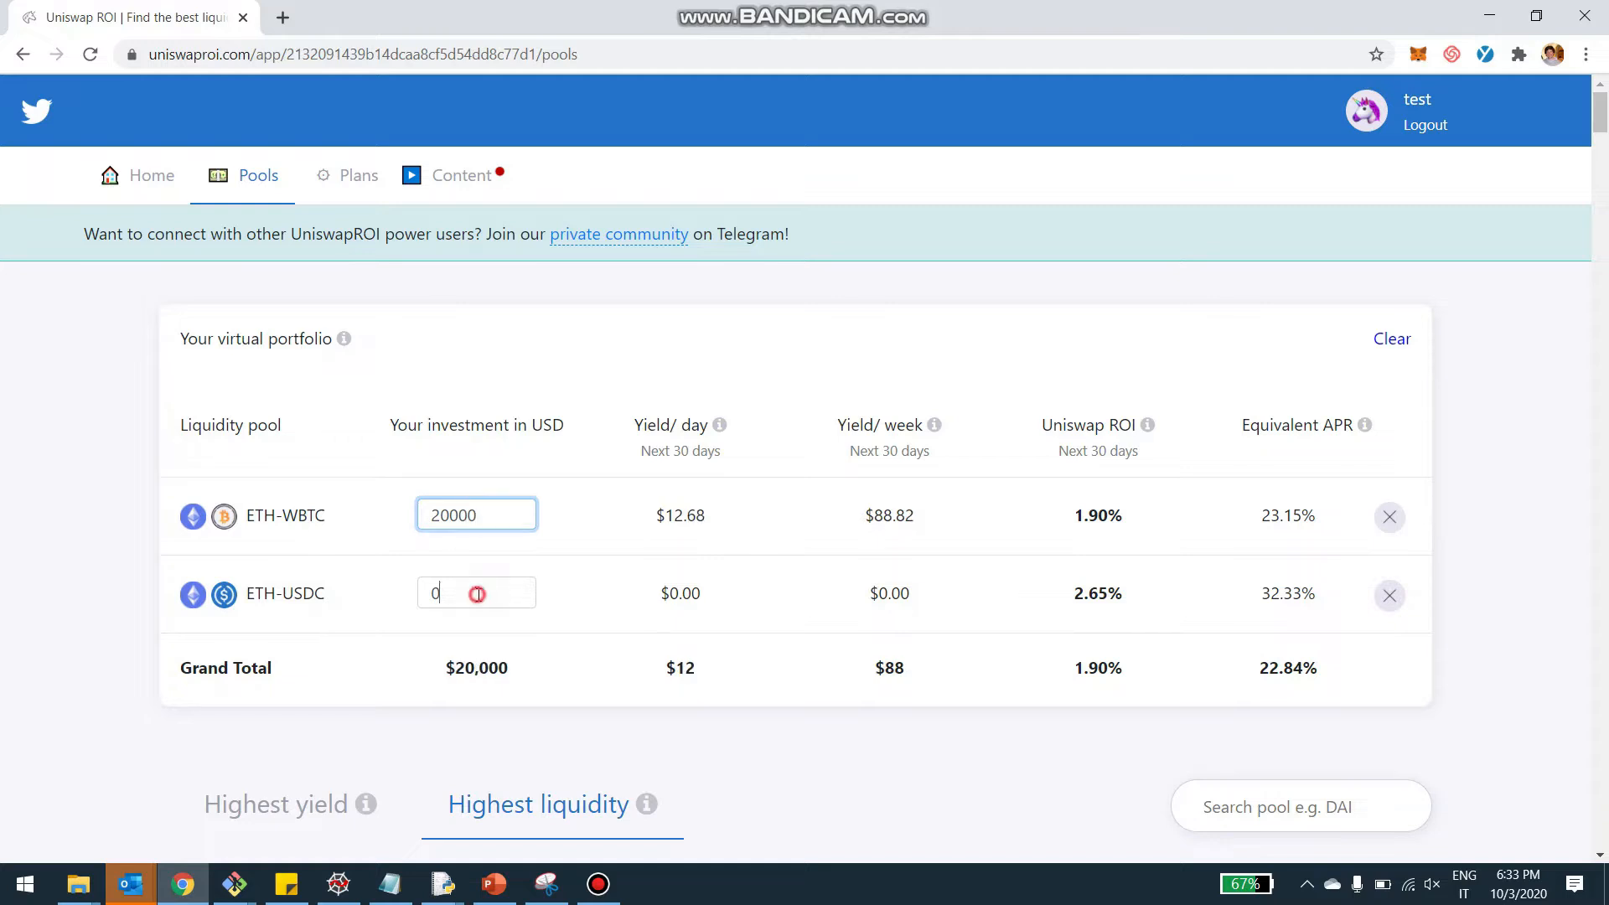
text(15000)
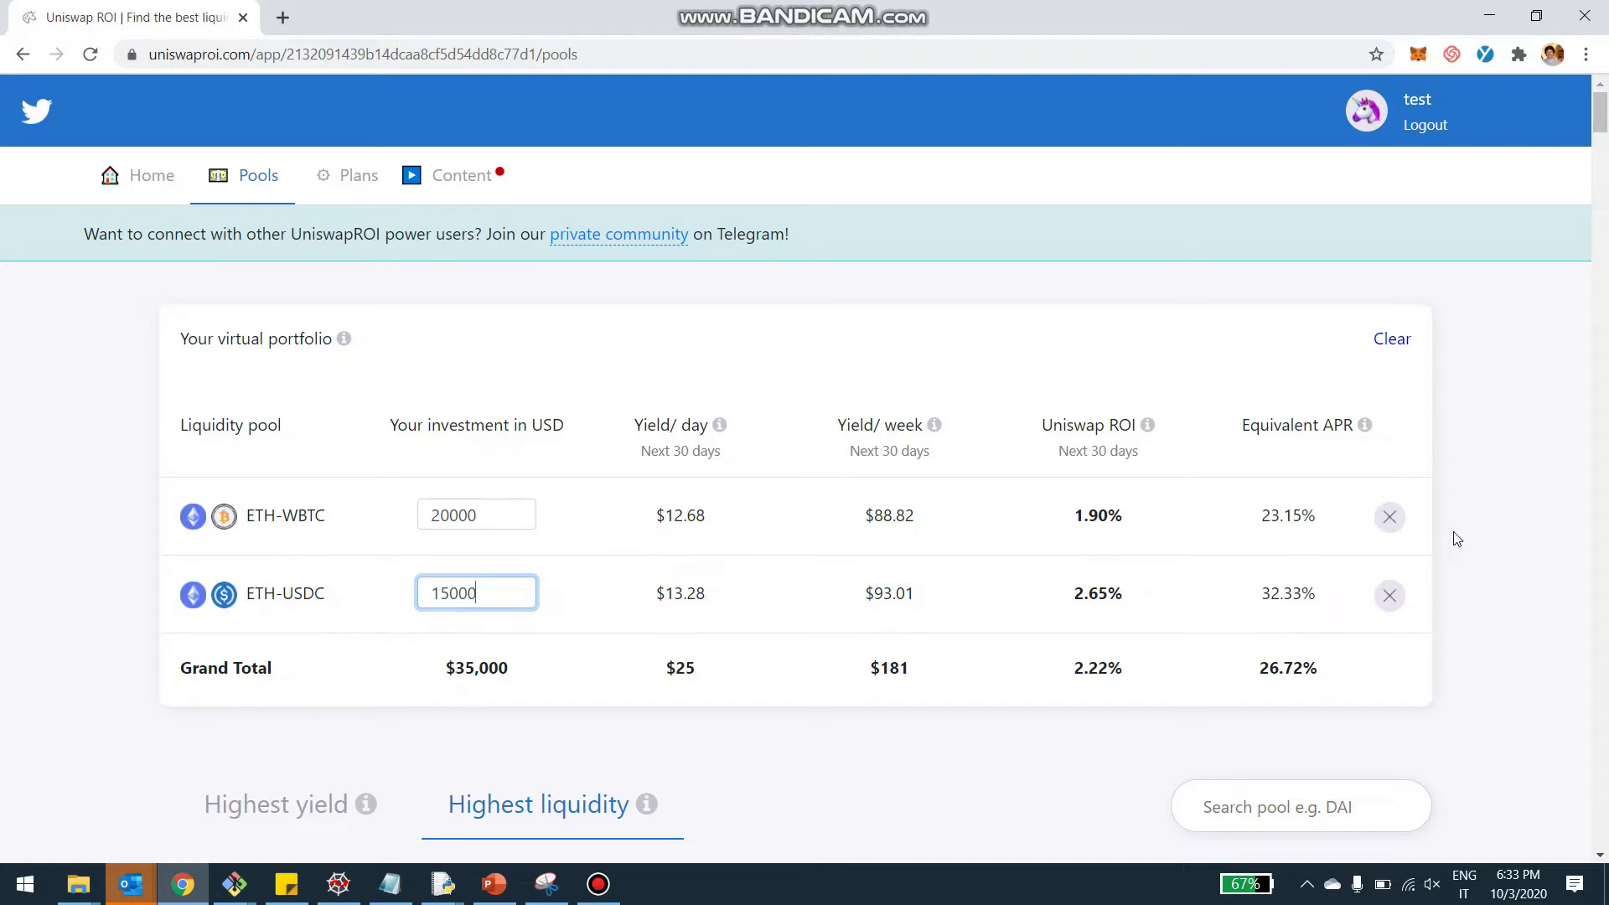
mouse_move(367, 729)
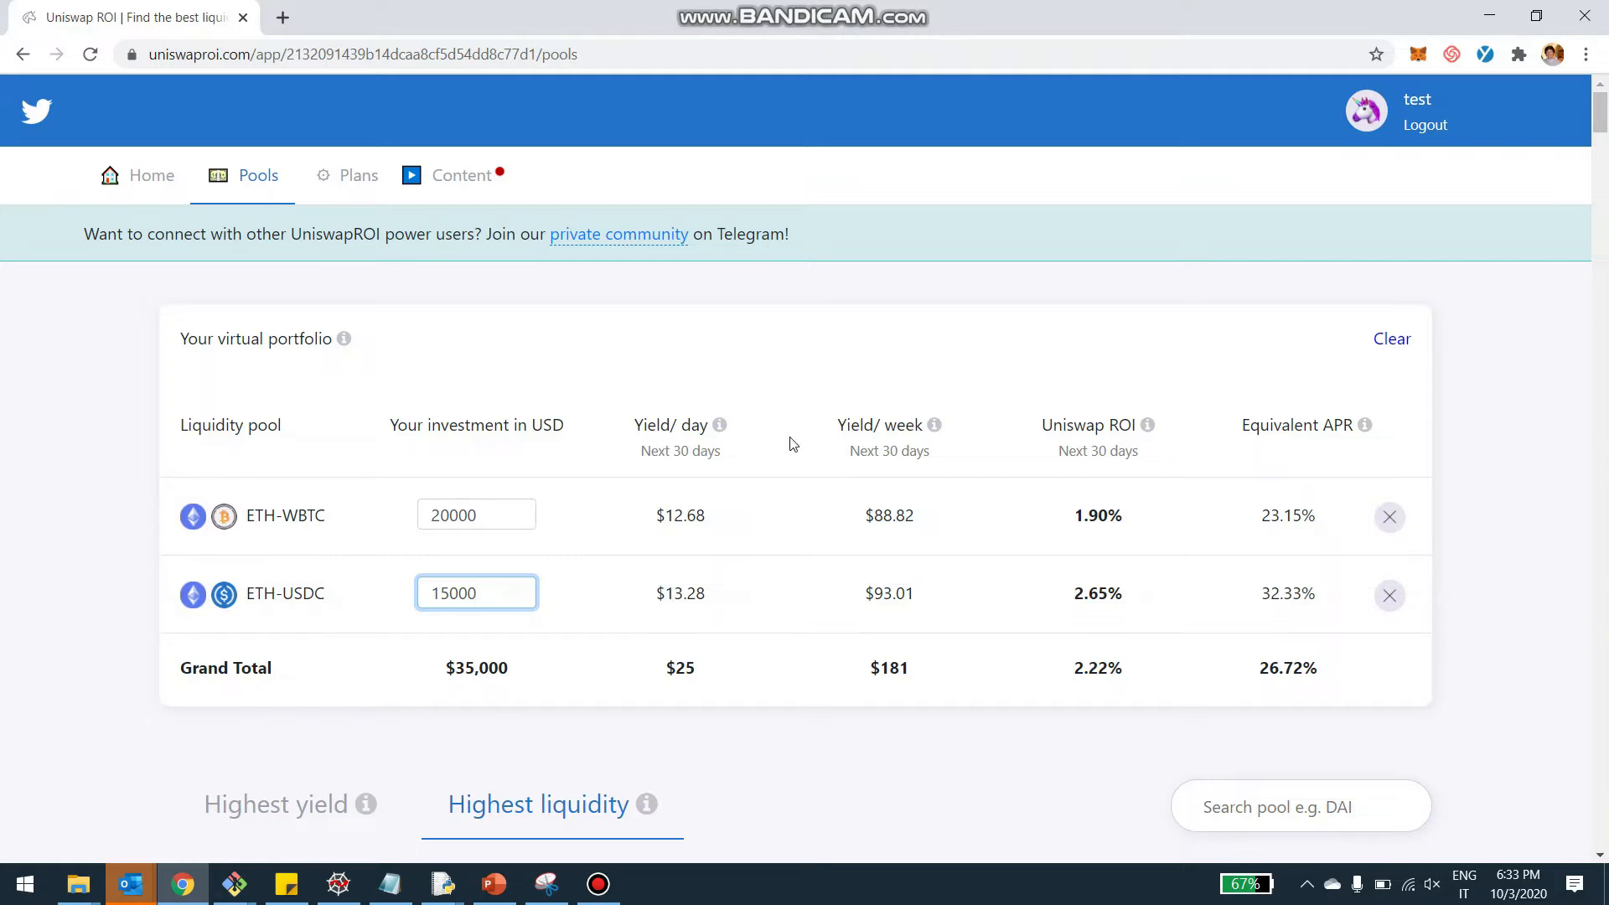
mouse_move(1136, 659)
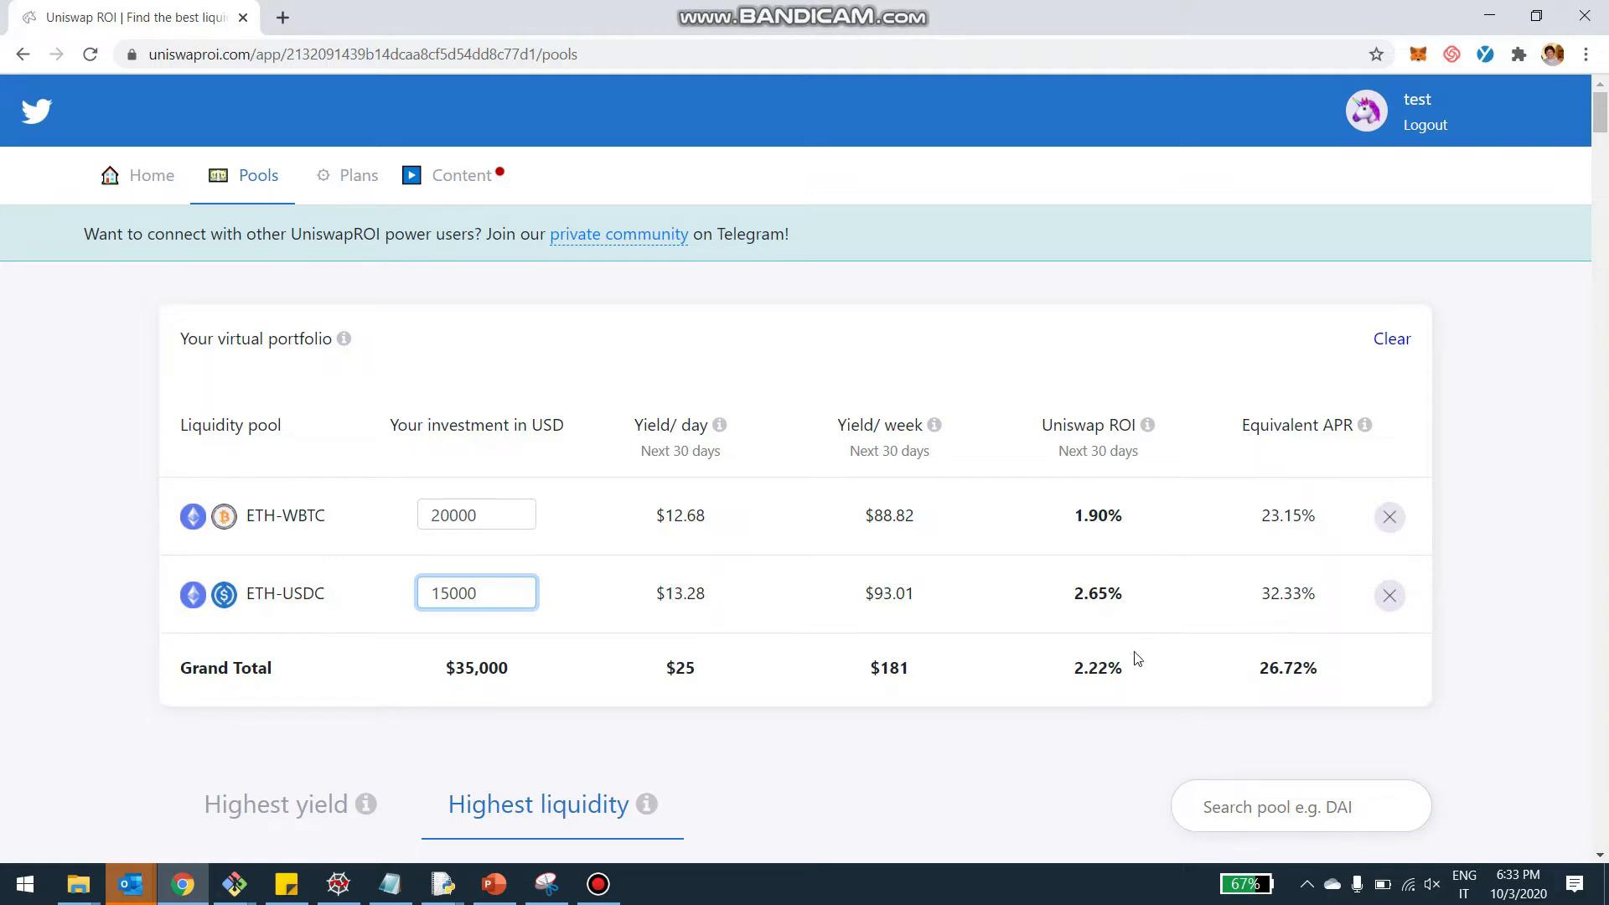
mouse_move(1359, 481)
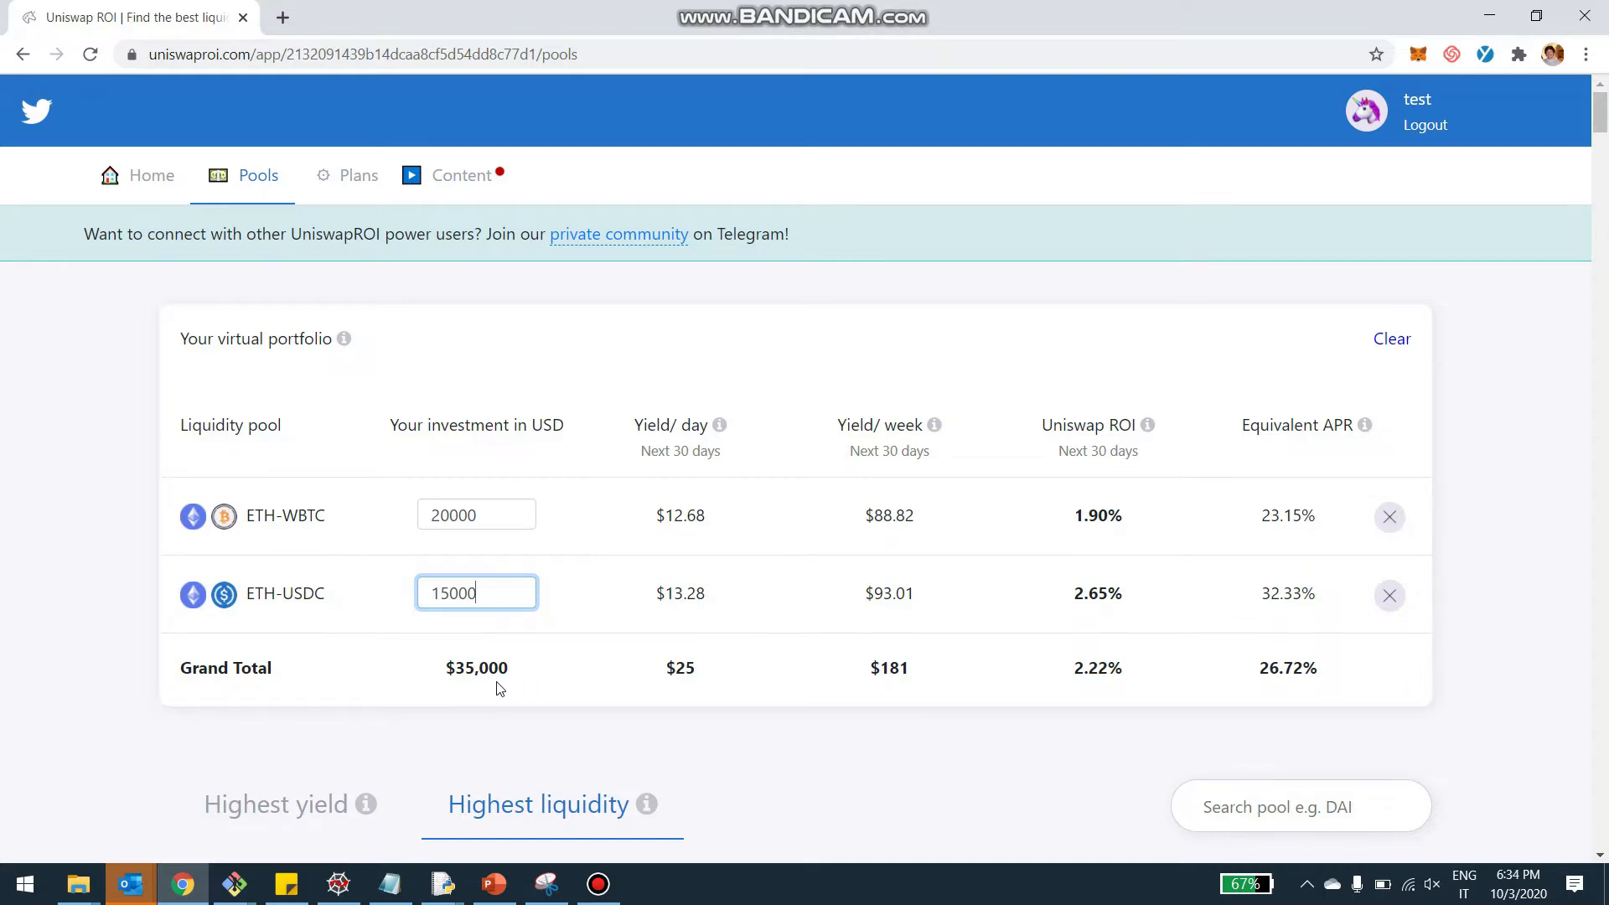
mouse_move(691, 685)
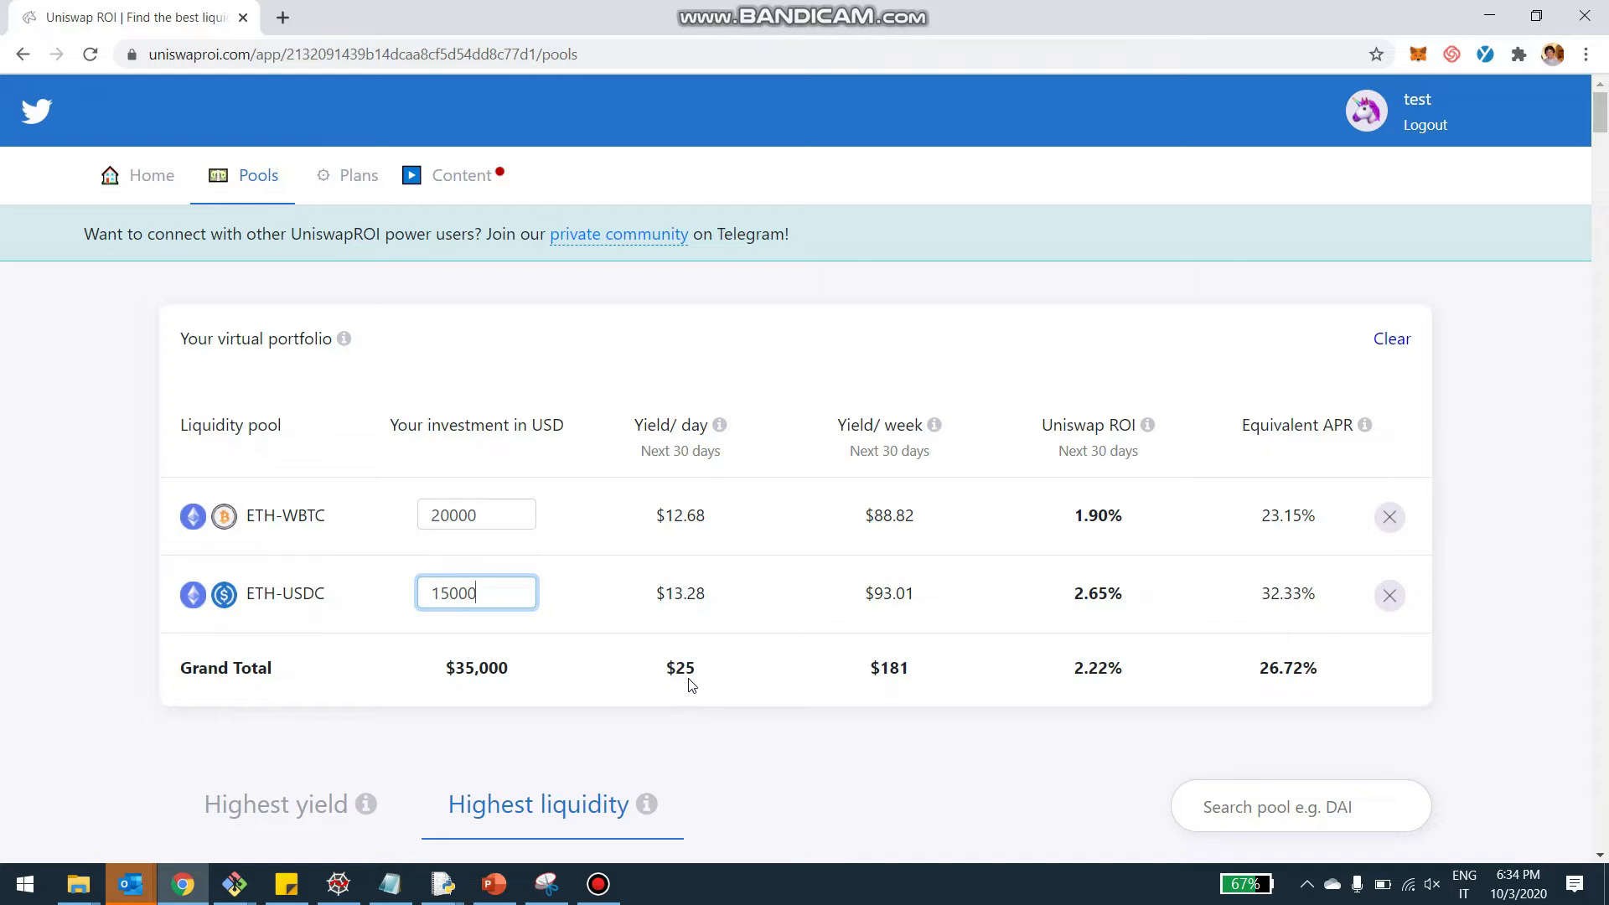
mouse_move(758, 620)
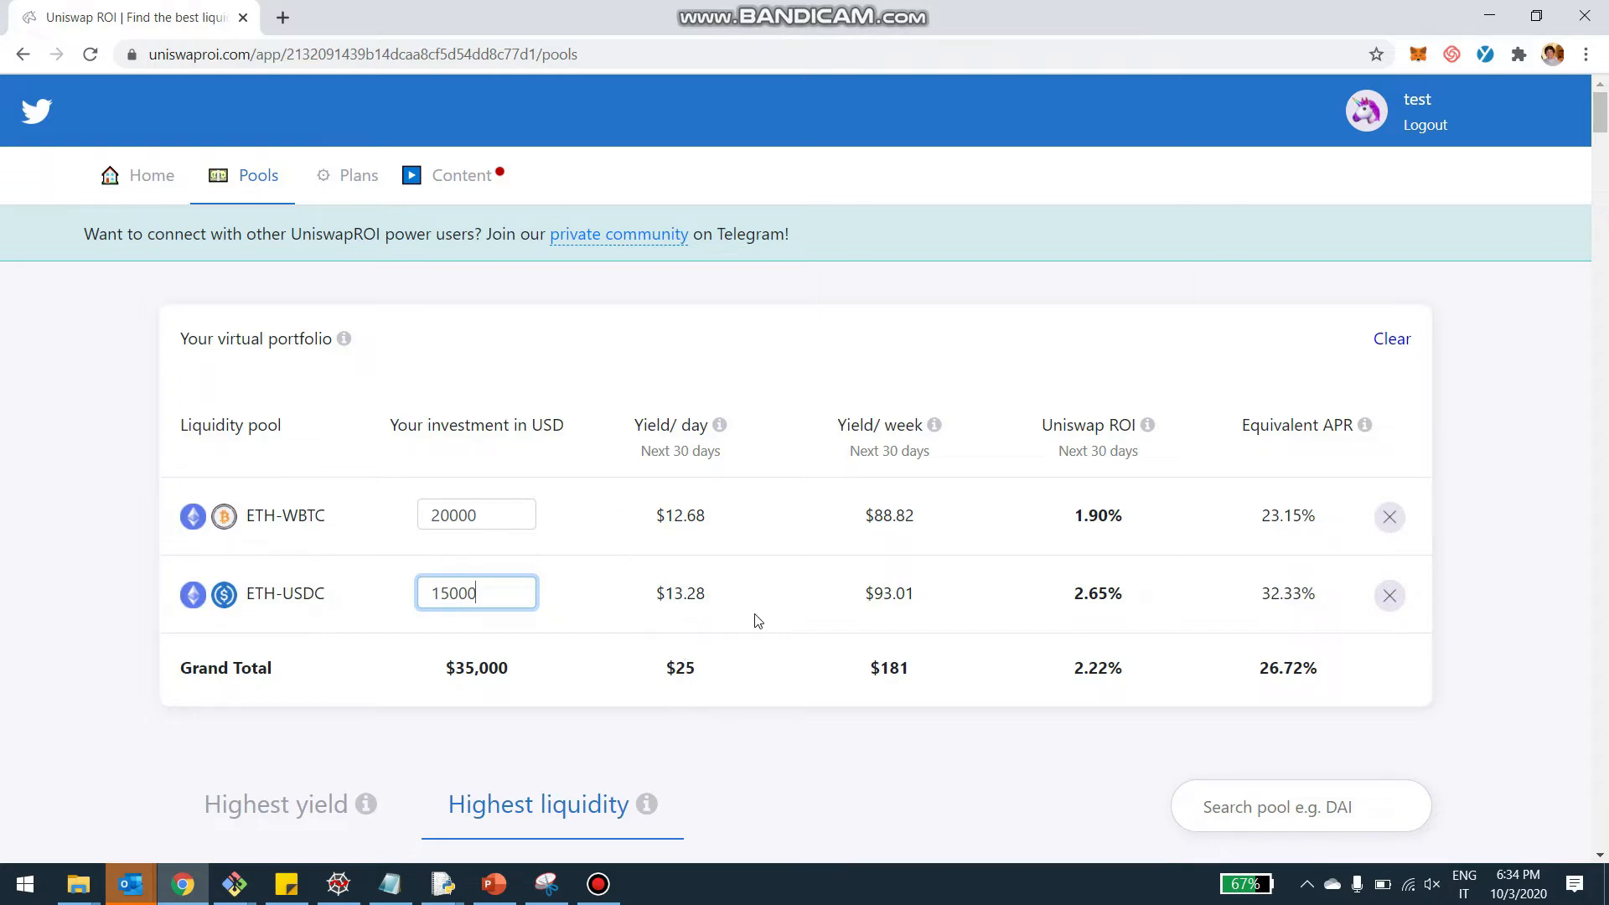
scroll(down, 3)
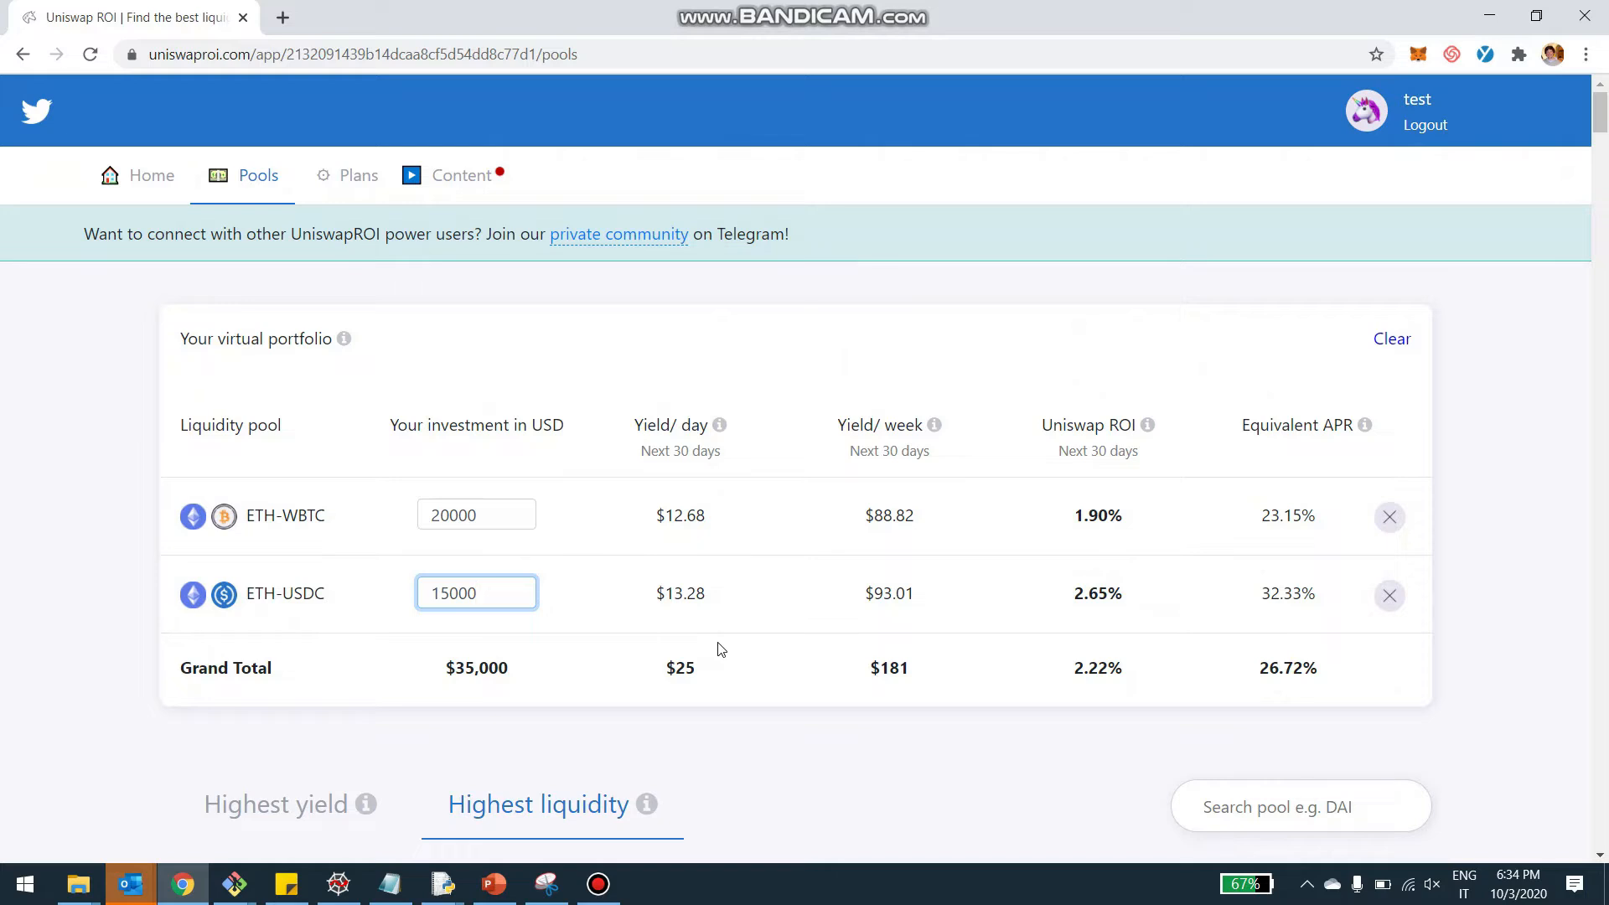
mouse_move(860, 696)
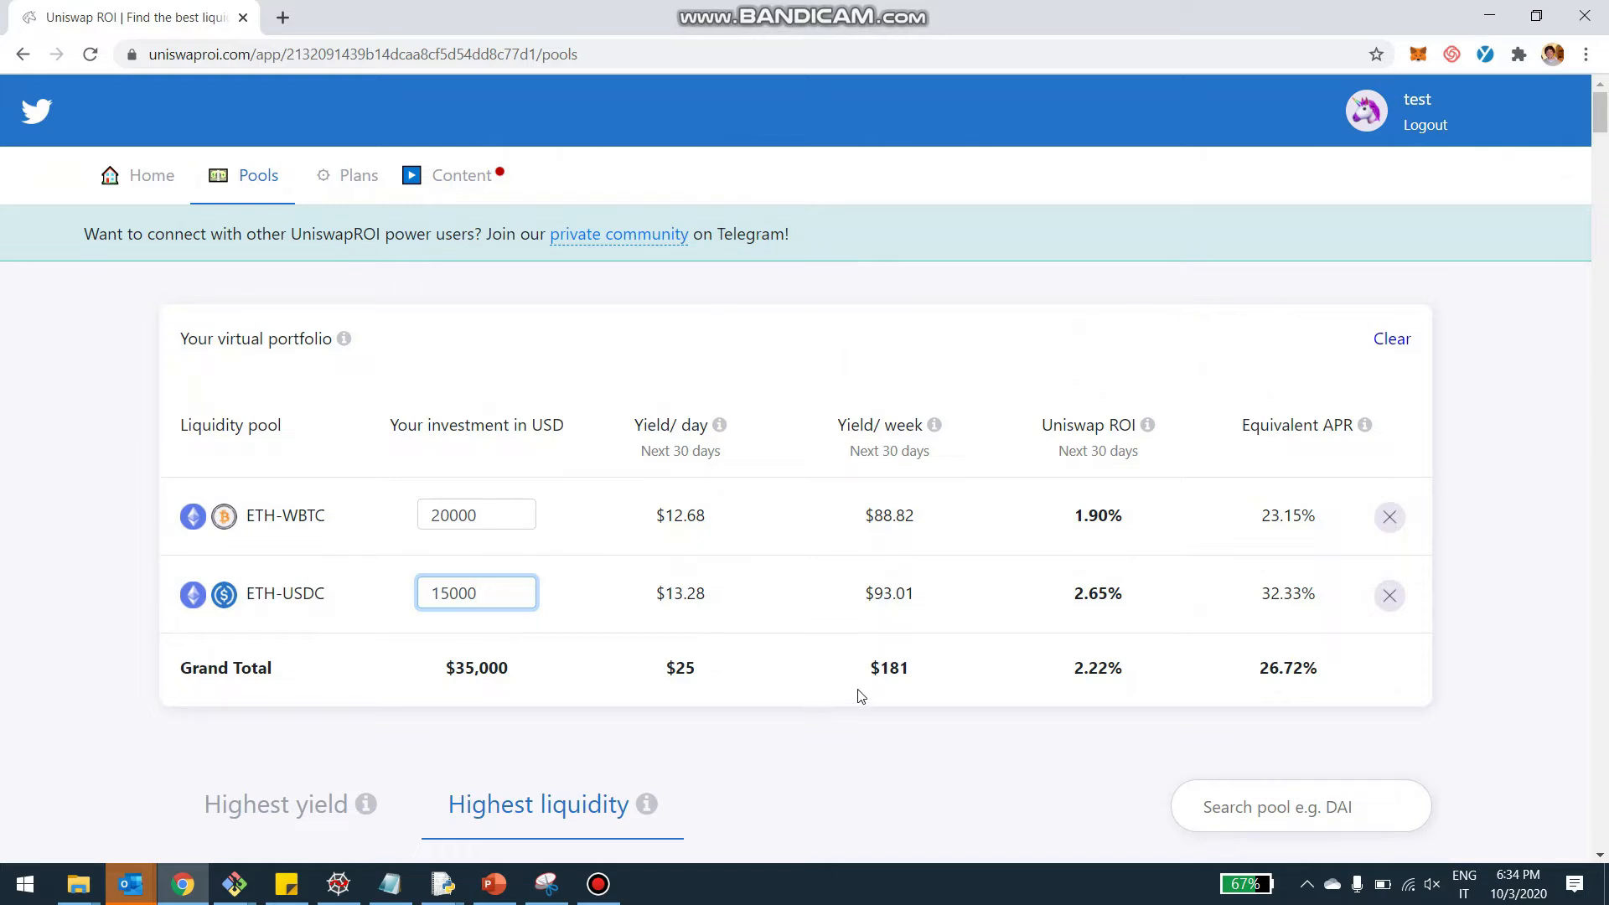
mouse_move(893, 696)
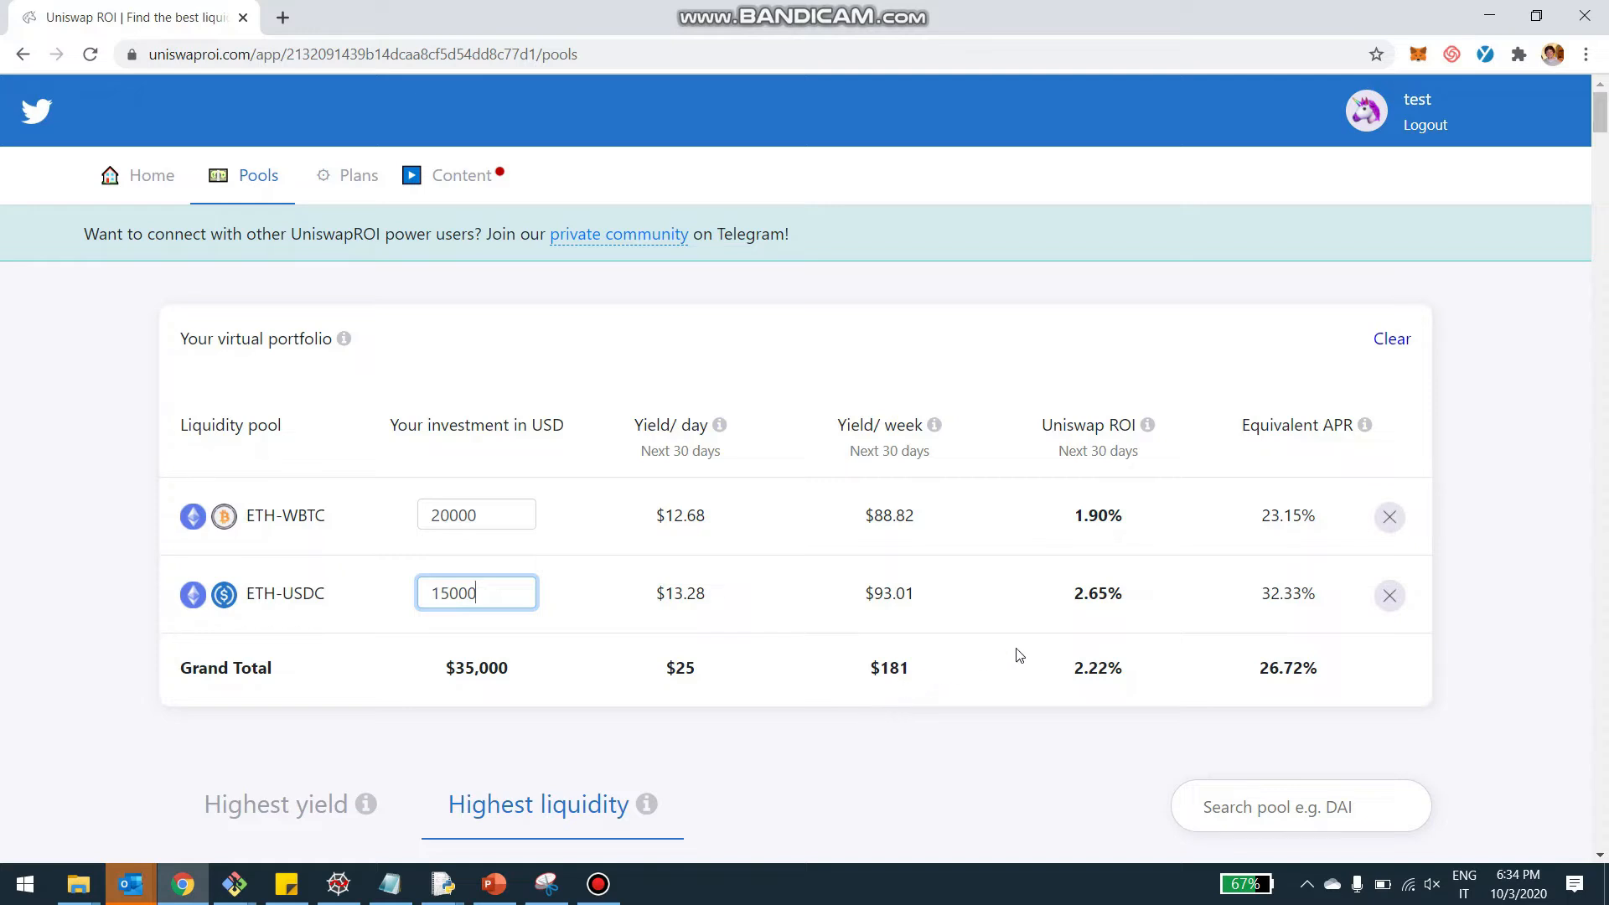
mouse_move(1102, 702)
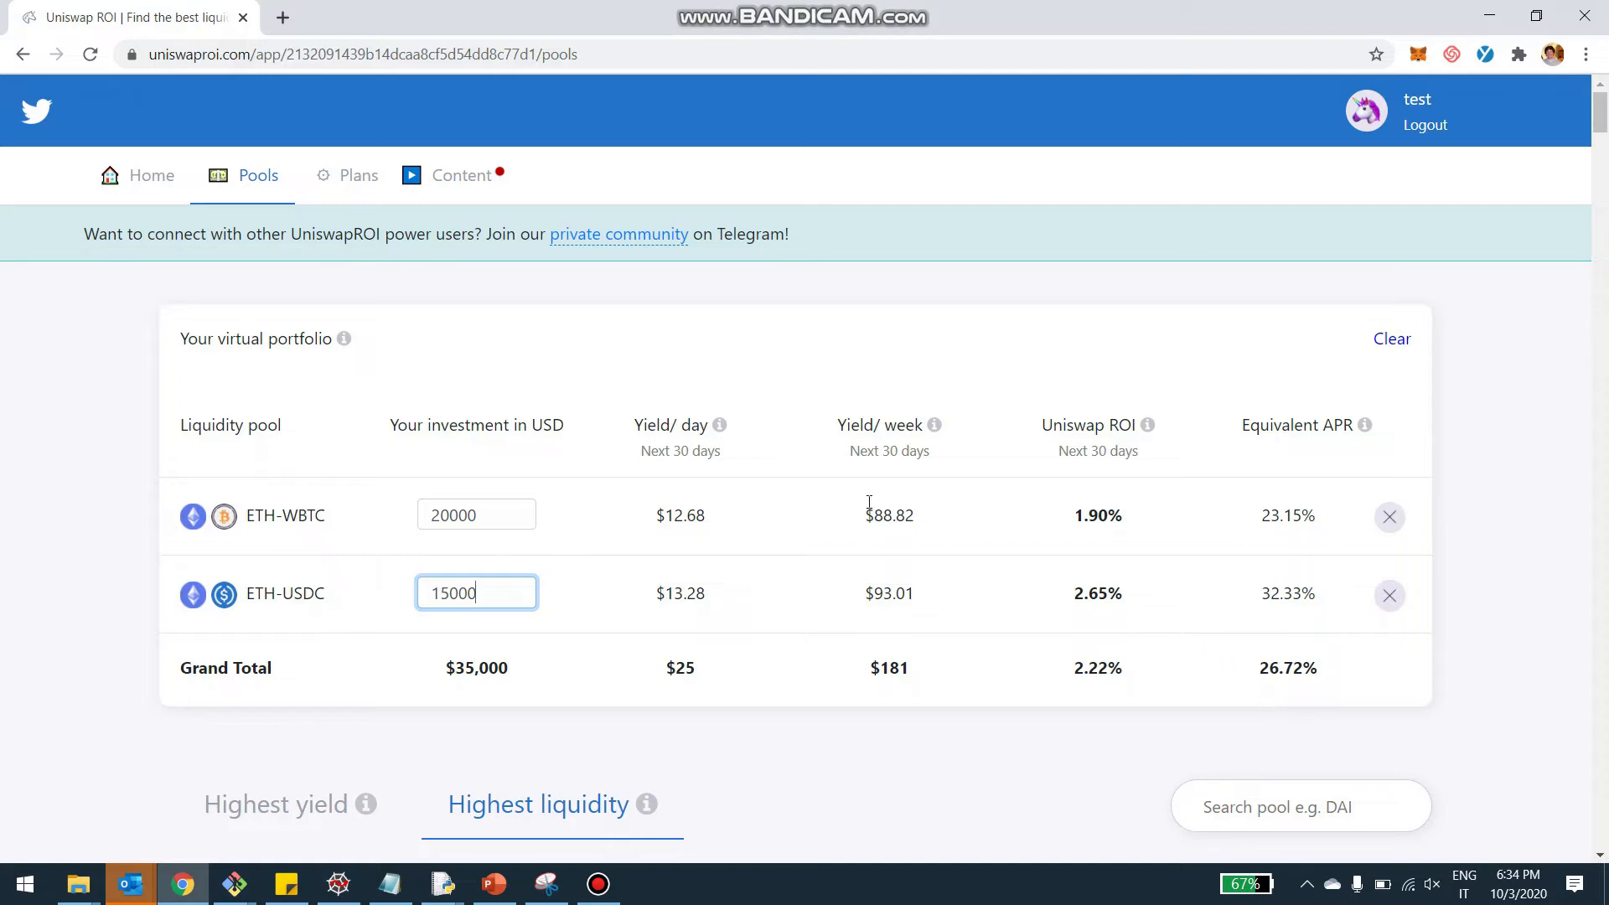
mouse_move(1339, 588)
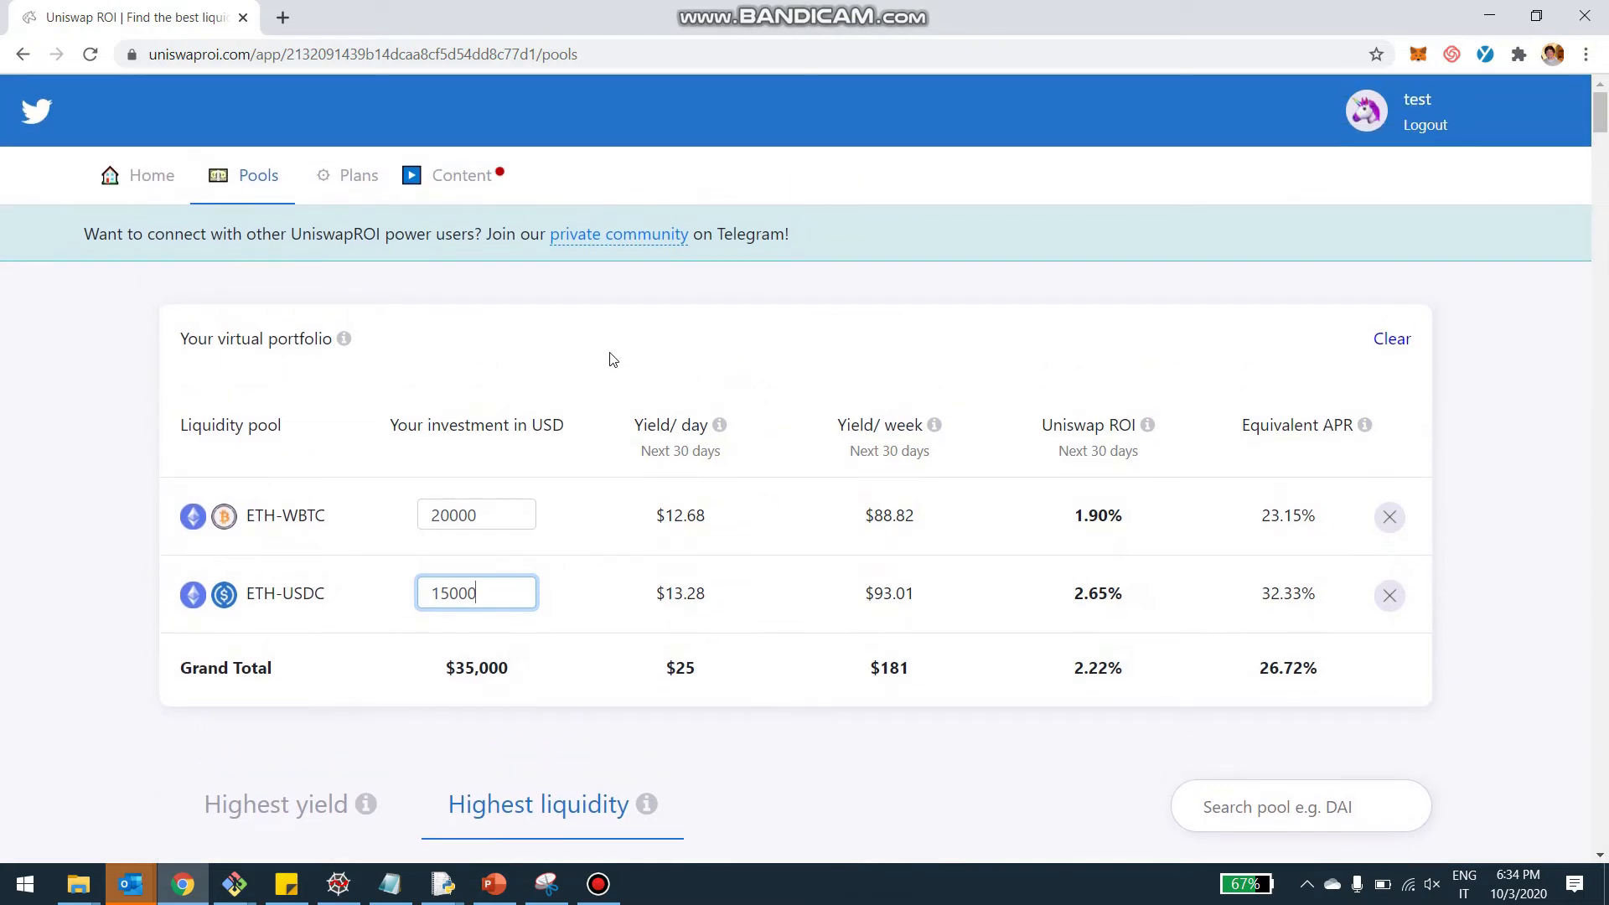
mouse_move(818, 273)
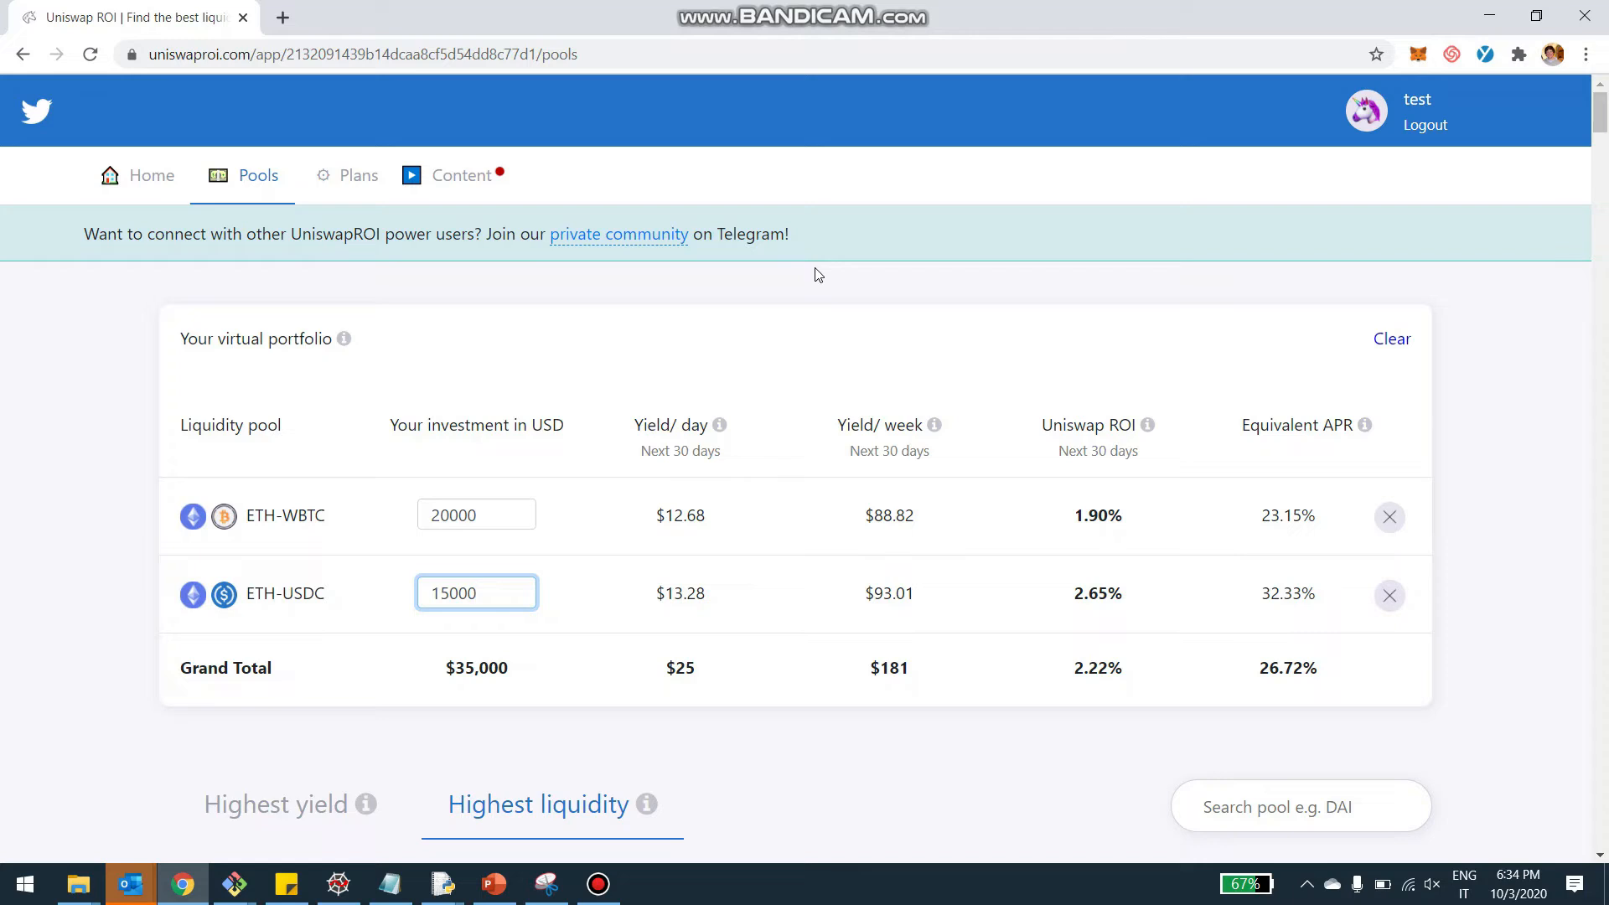
mouse_move(770, 392)
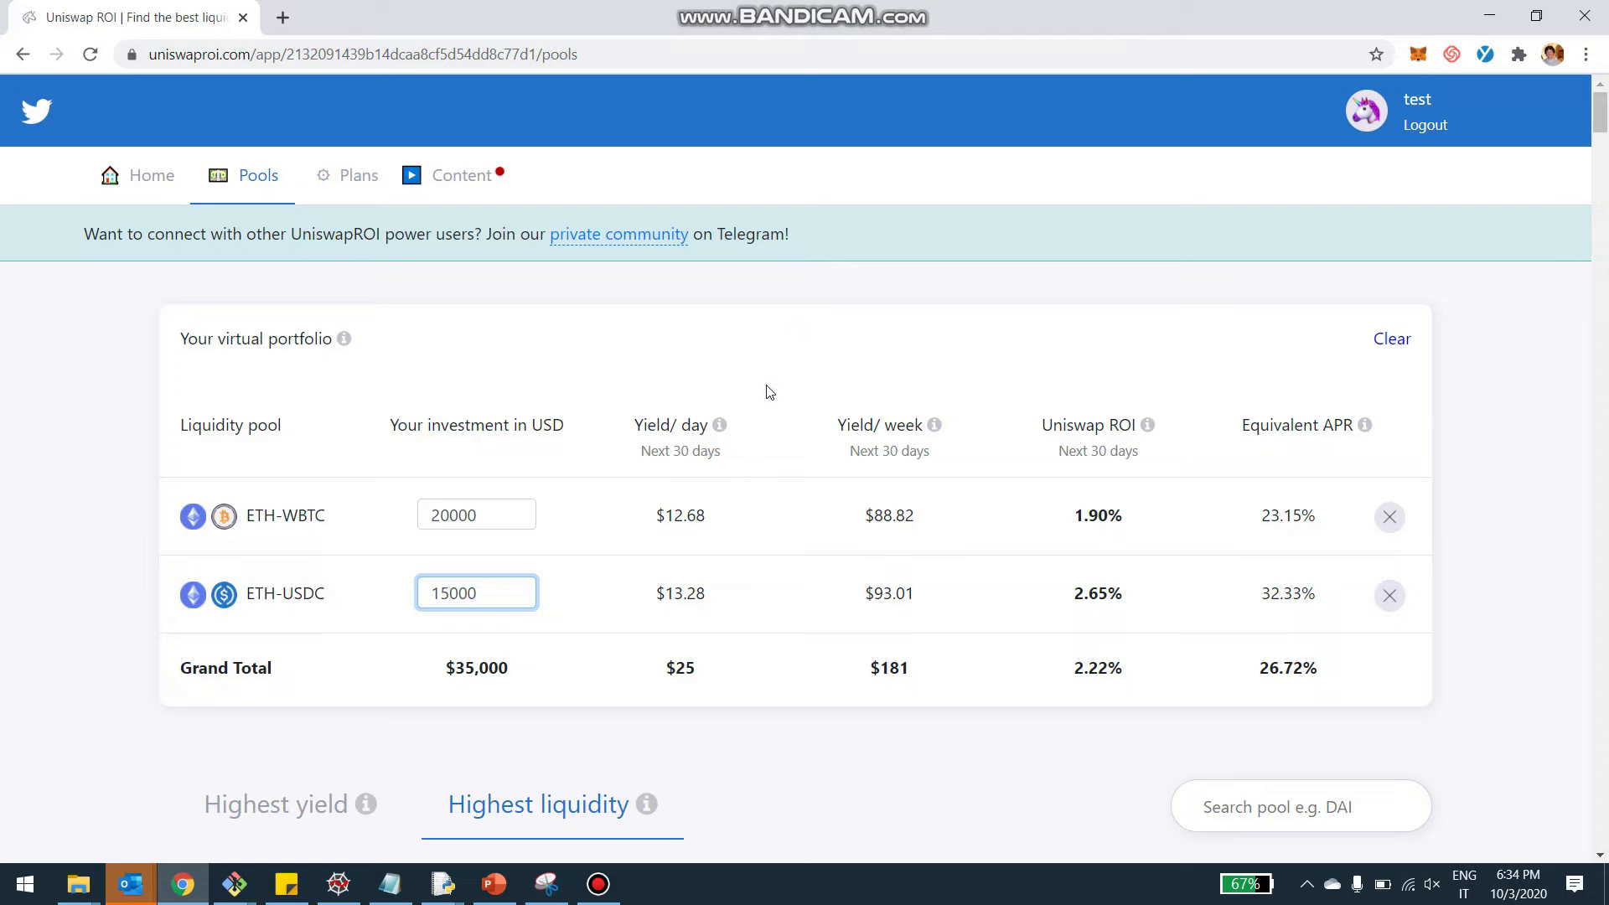
mouse_move(697, 618)
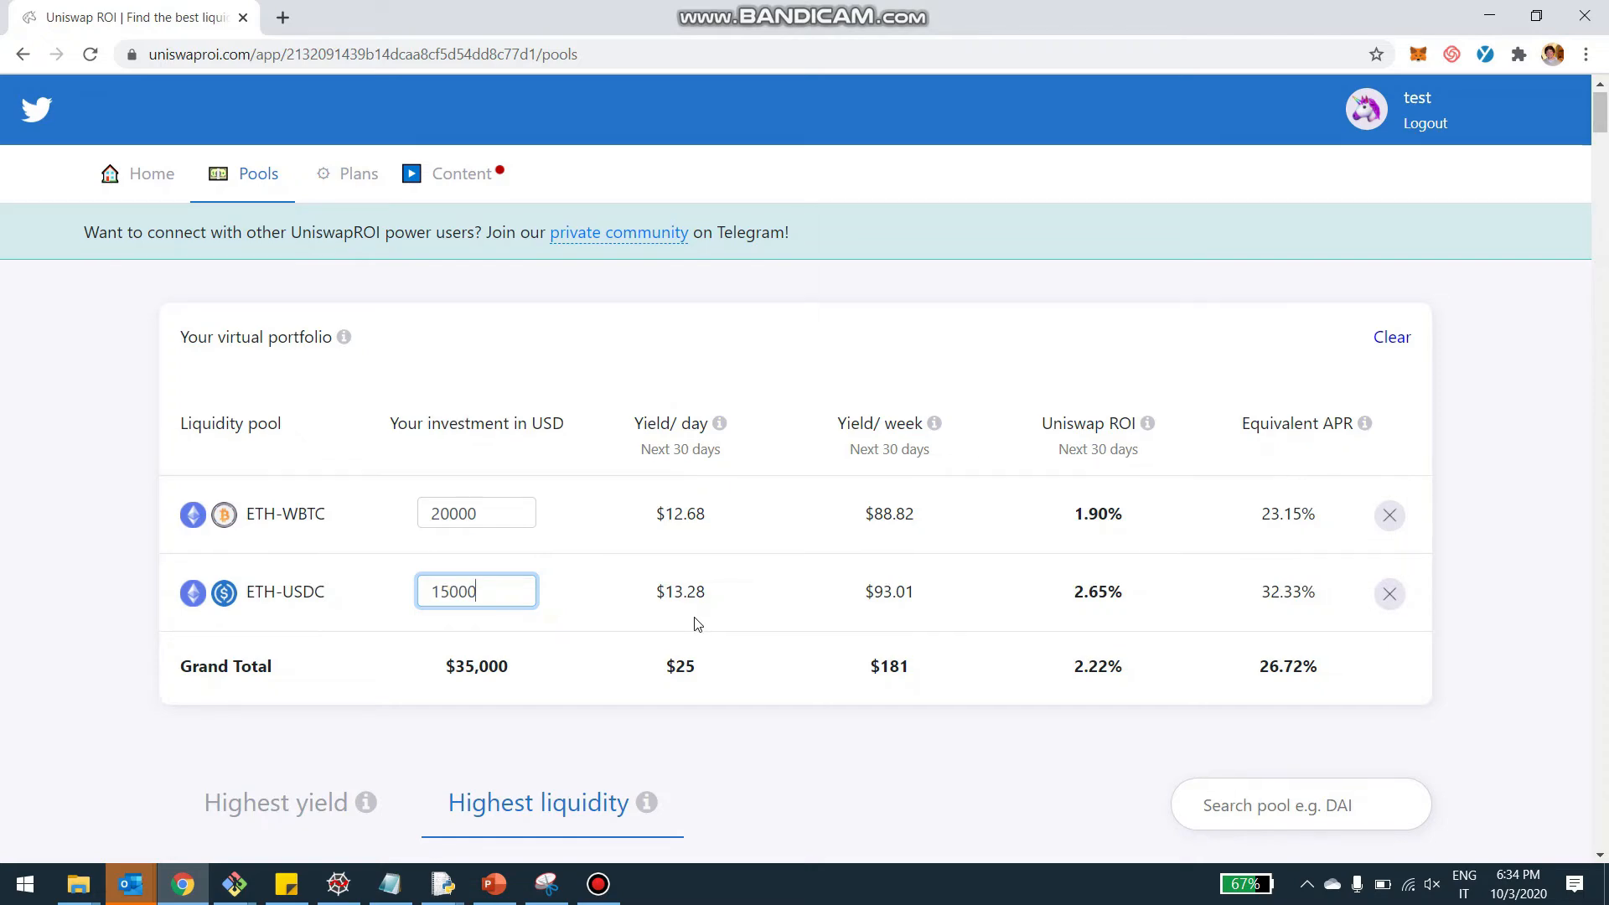
scroll(down, 3)
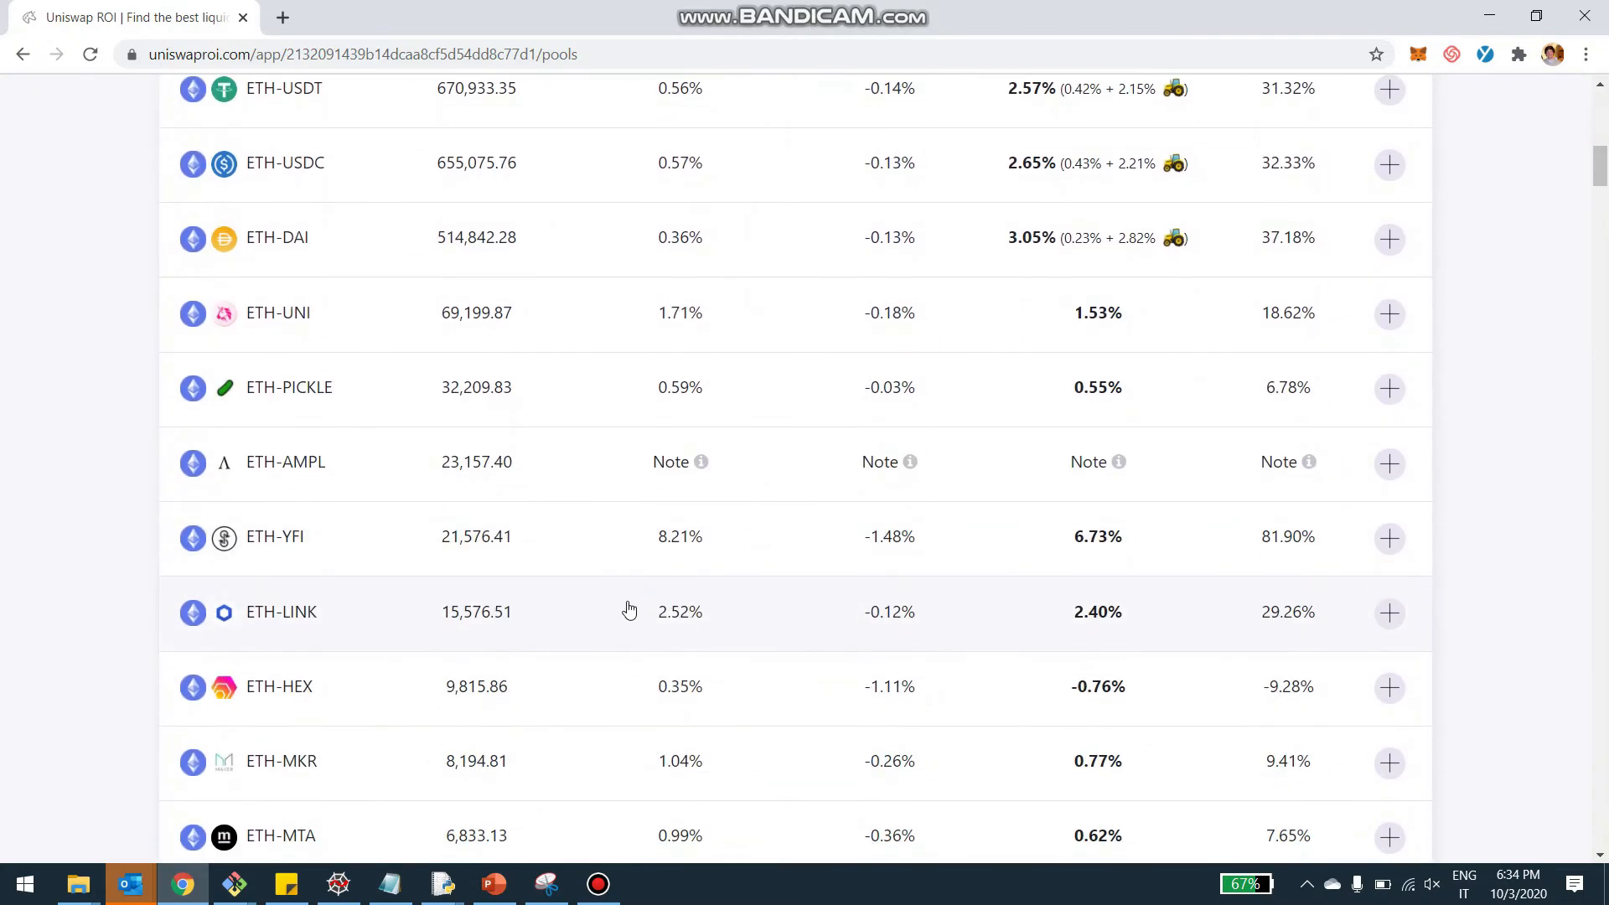
click(280, 612)
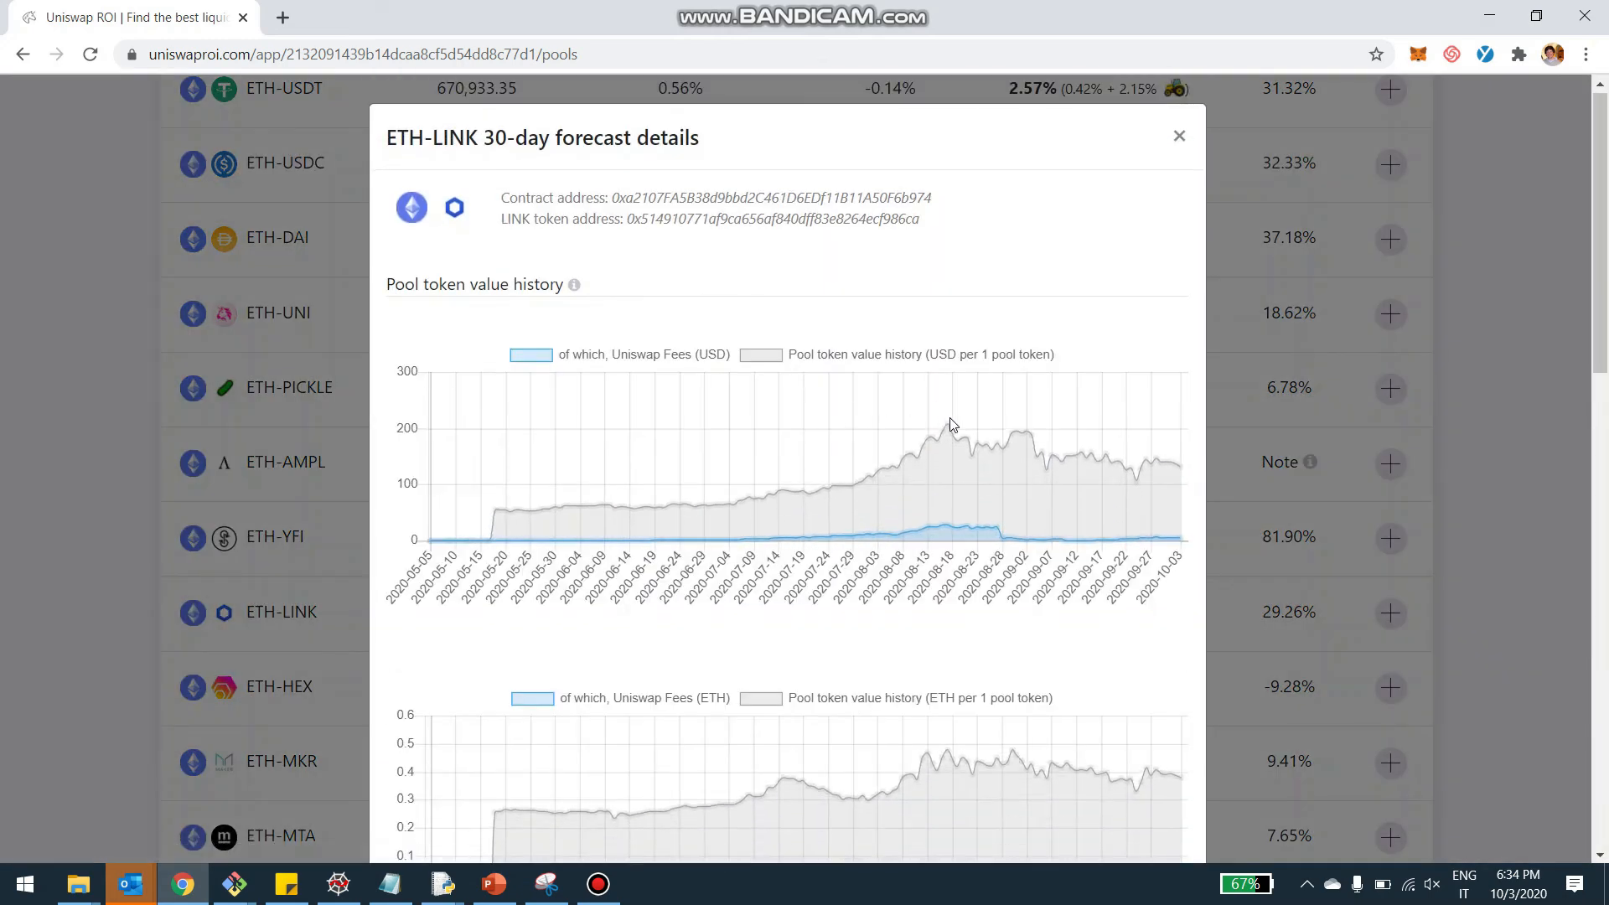
scroll(down, 3)
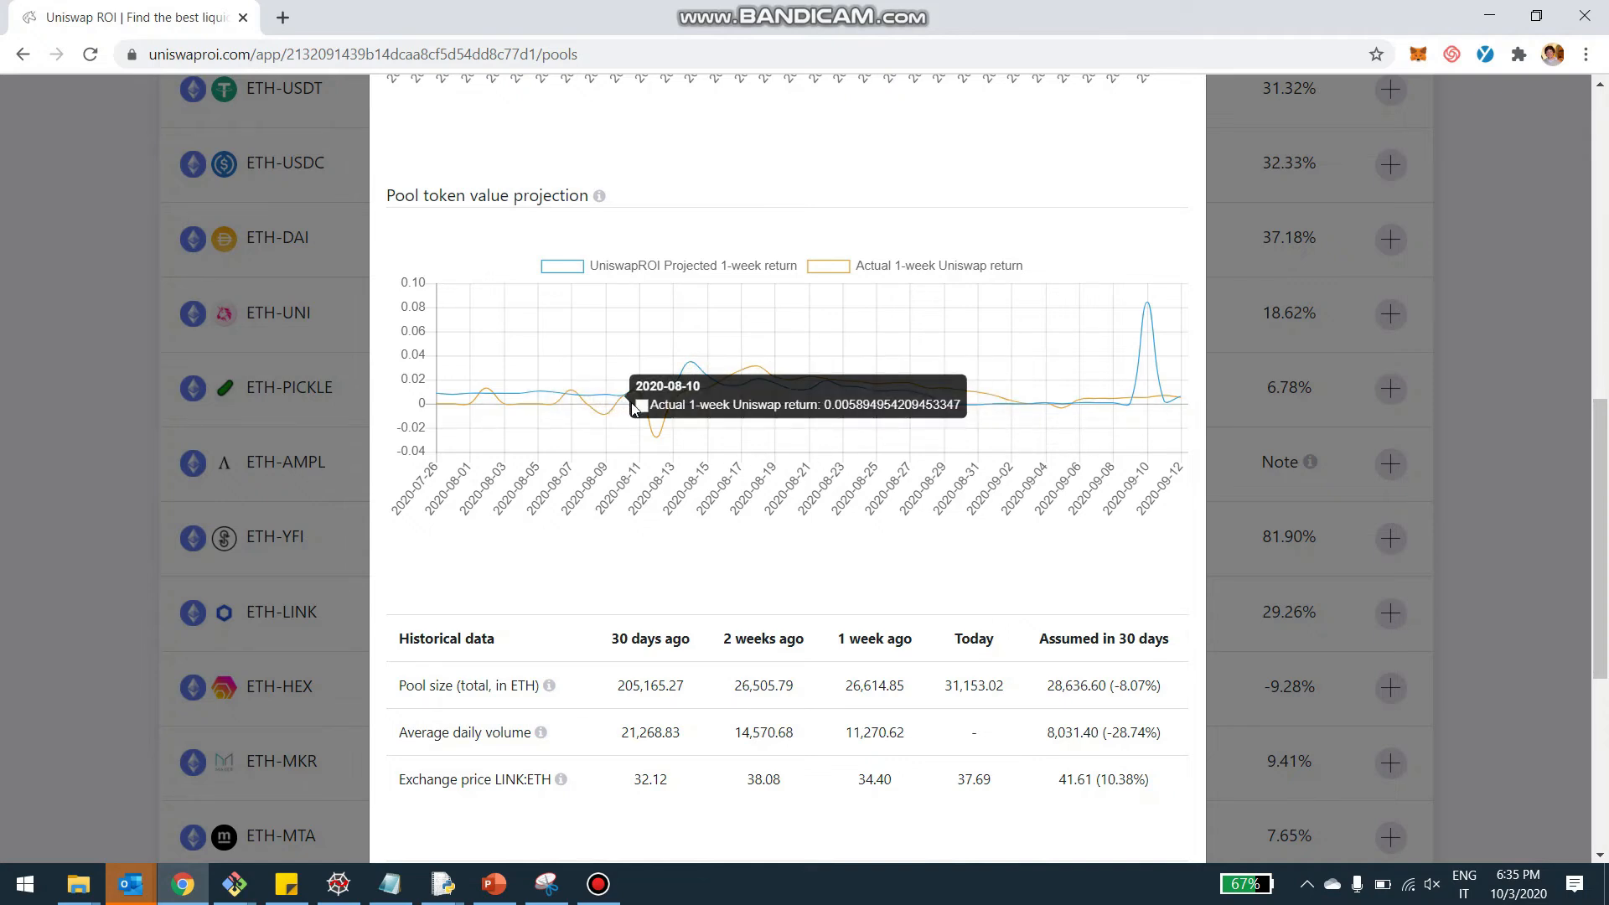
mouse_move(1192, 428)
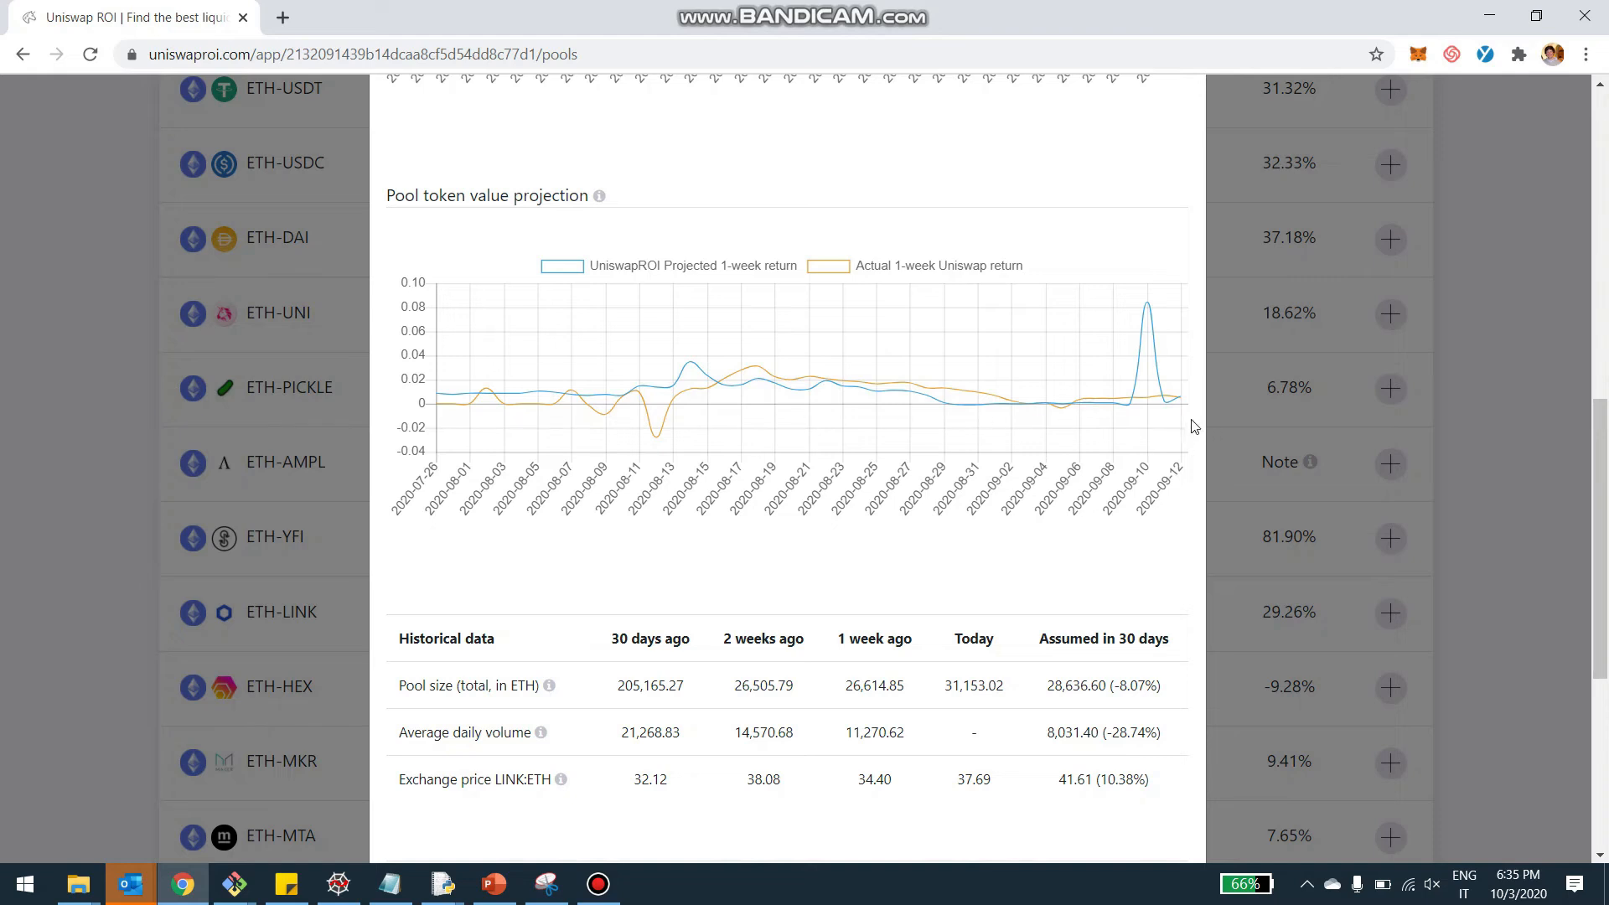
mouse_move(664, 281)
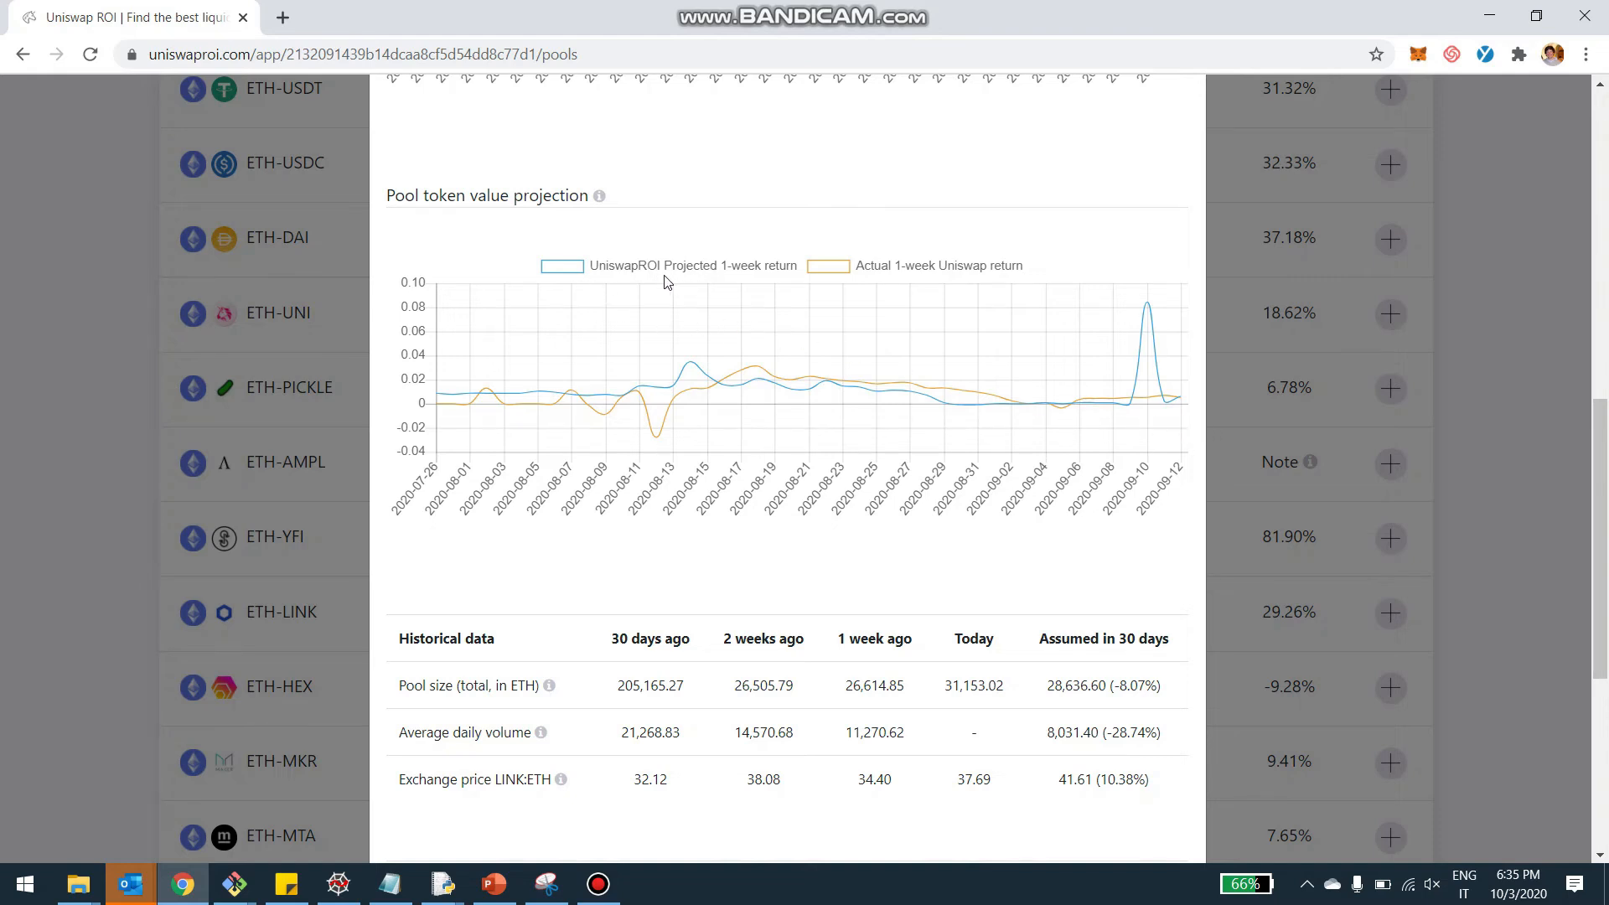
mouse_move(857, 318)
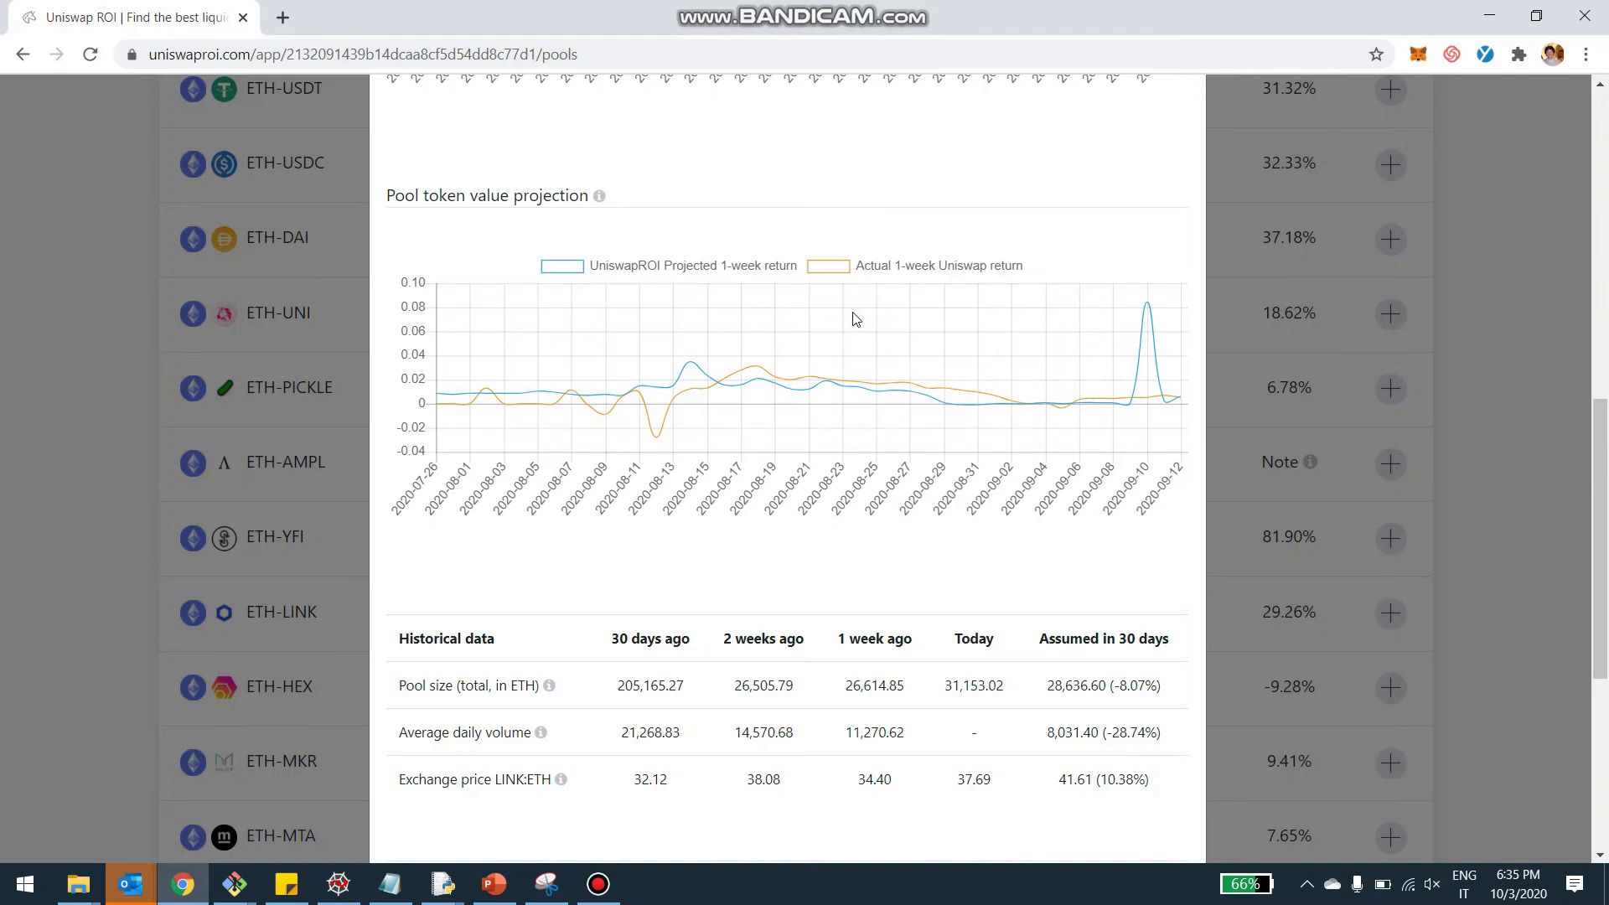
mouse_move(581, 422)
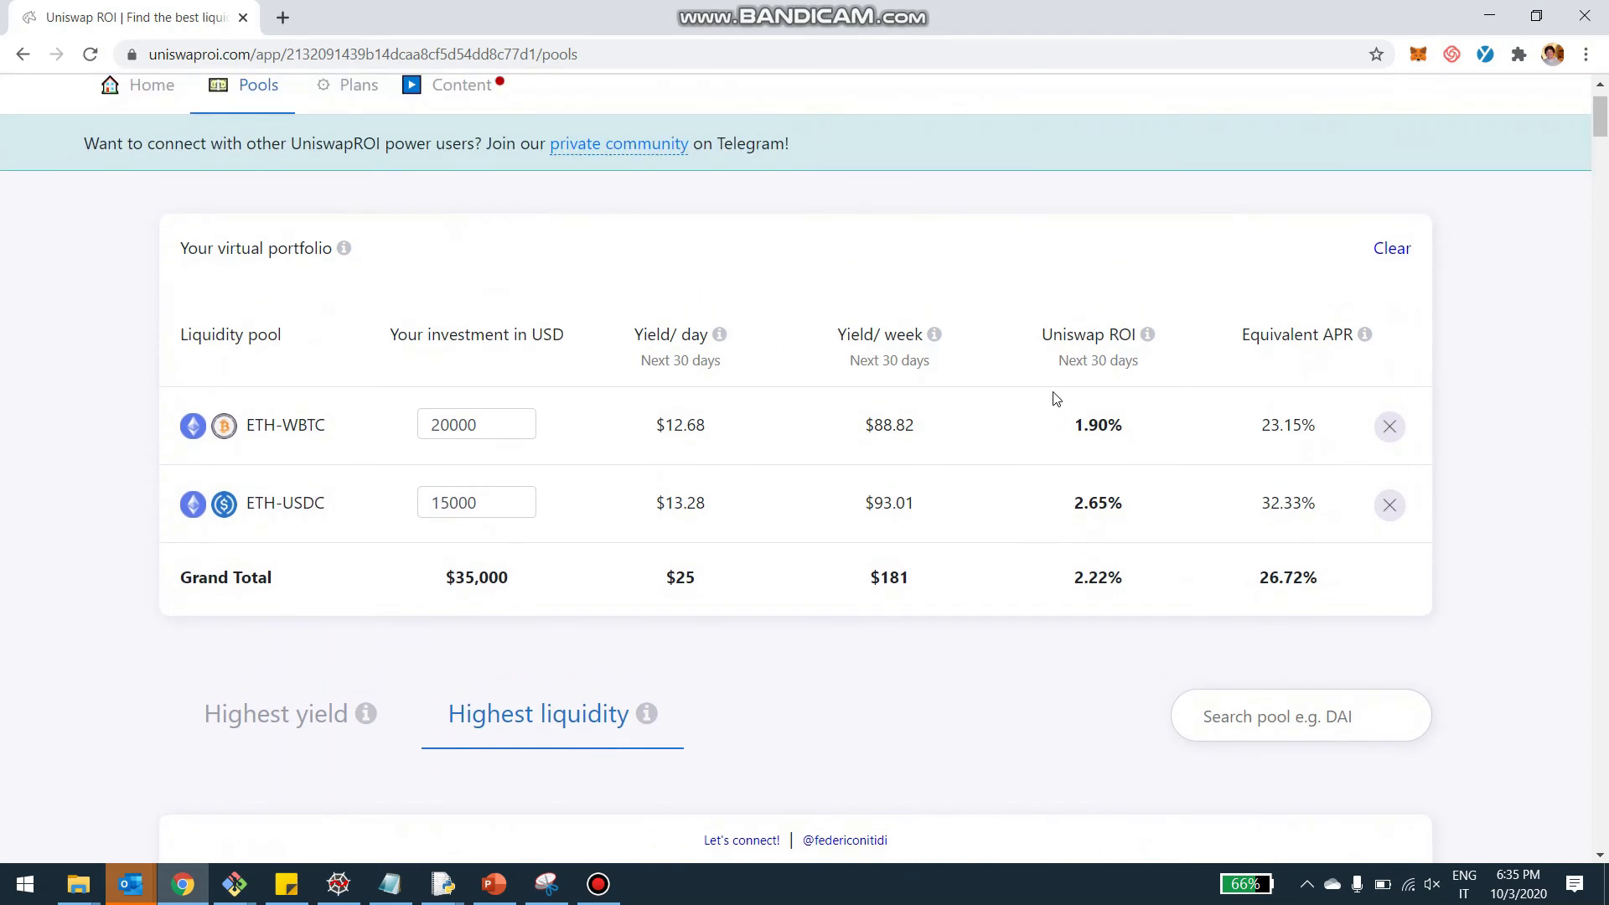
scroll(down, 3)
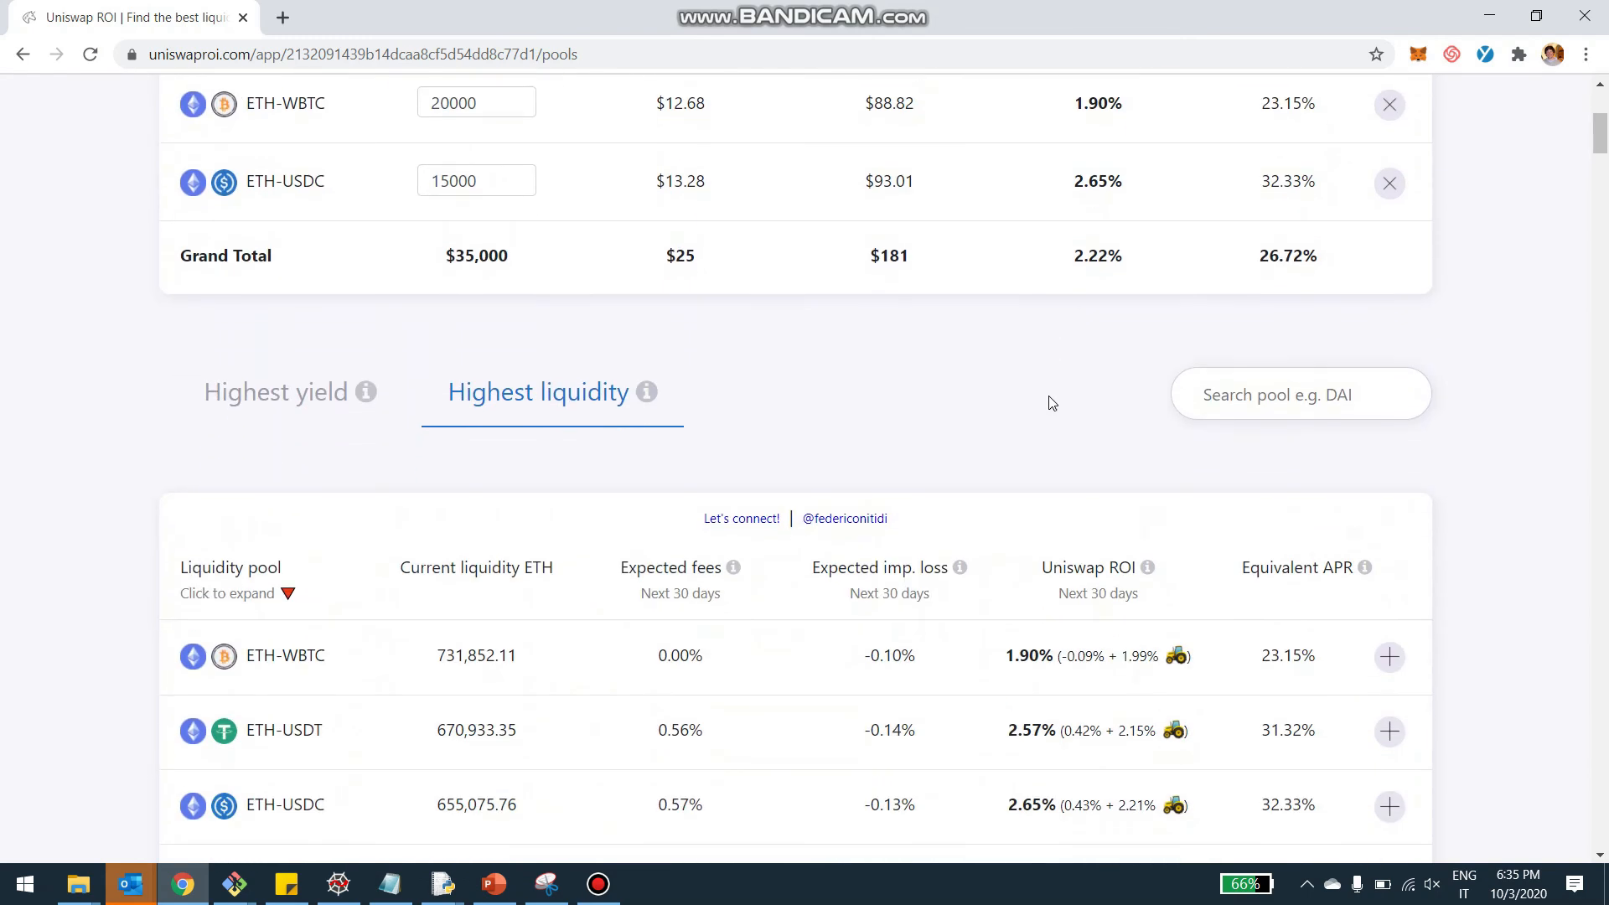
mouse_move(1054, 374)
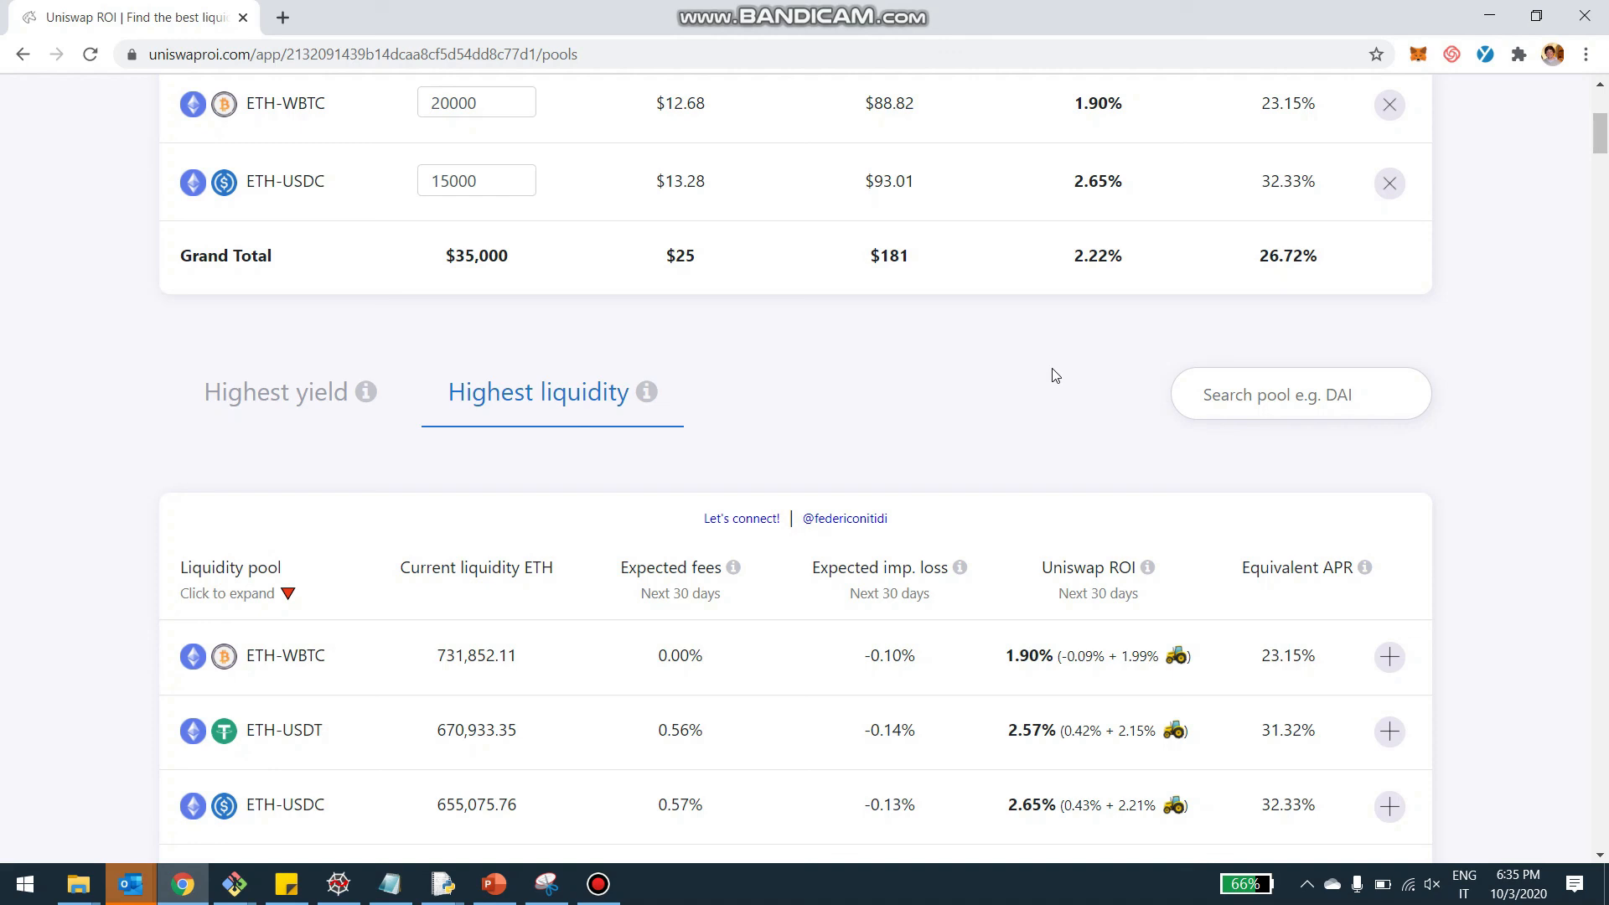
mouse_move(929, 452)
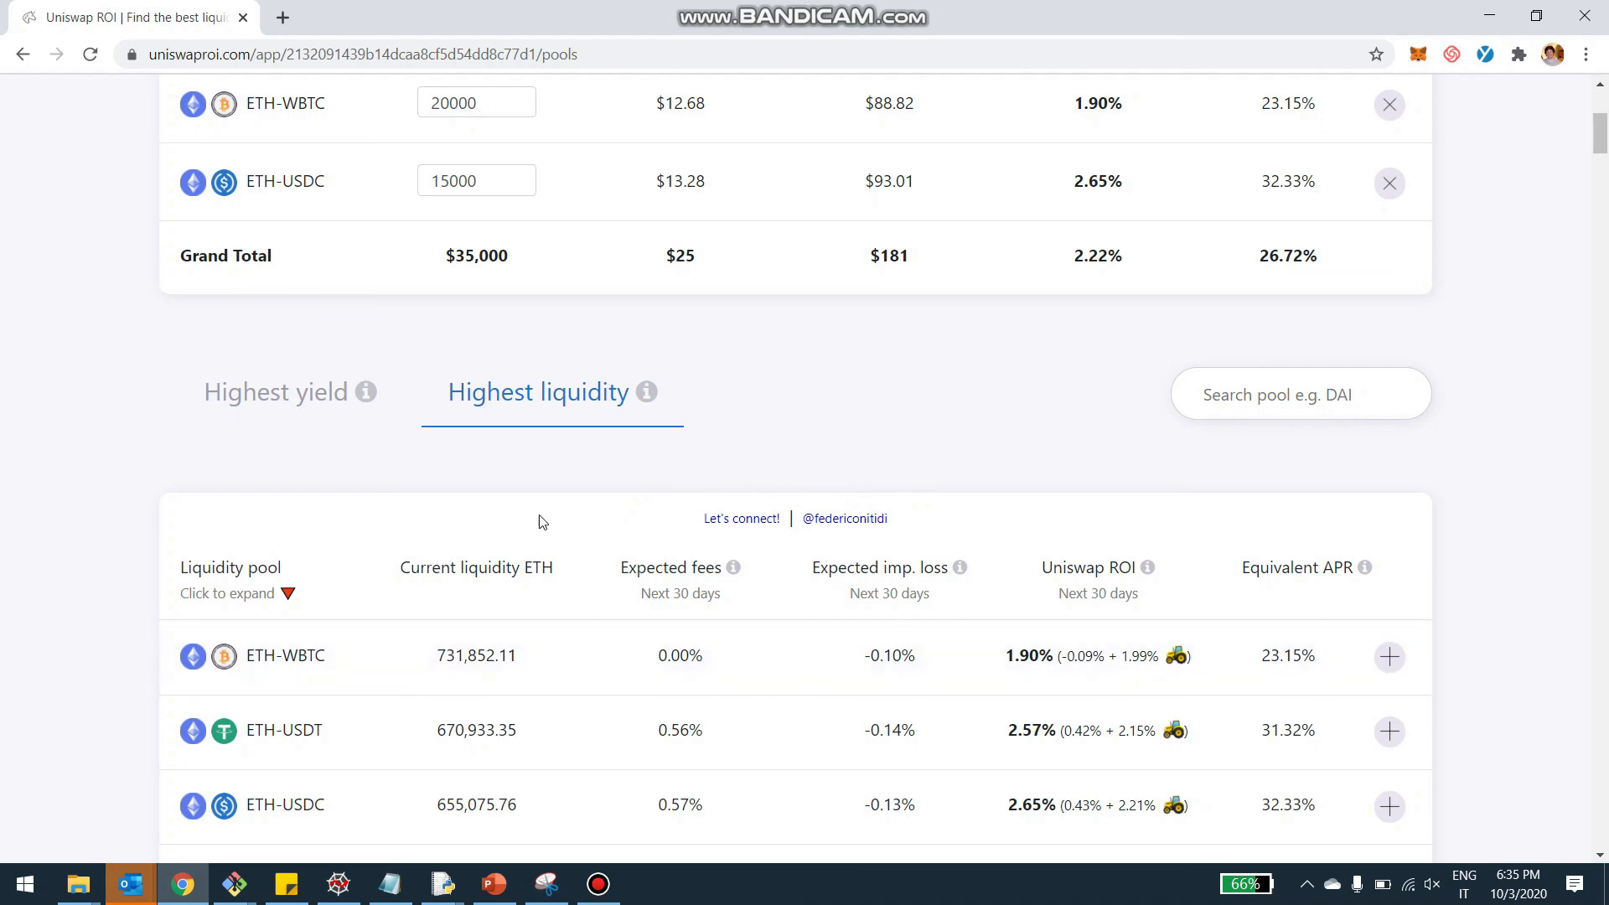
mouse_move(875, 505)
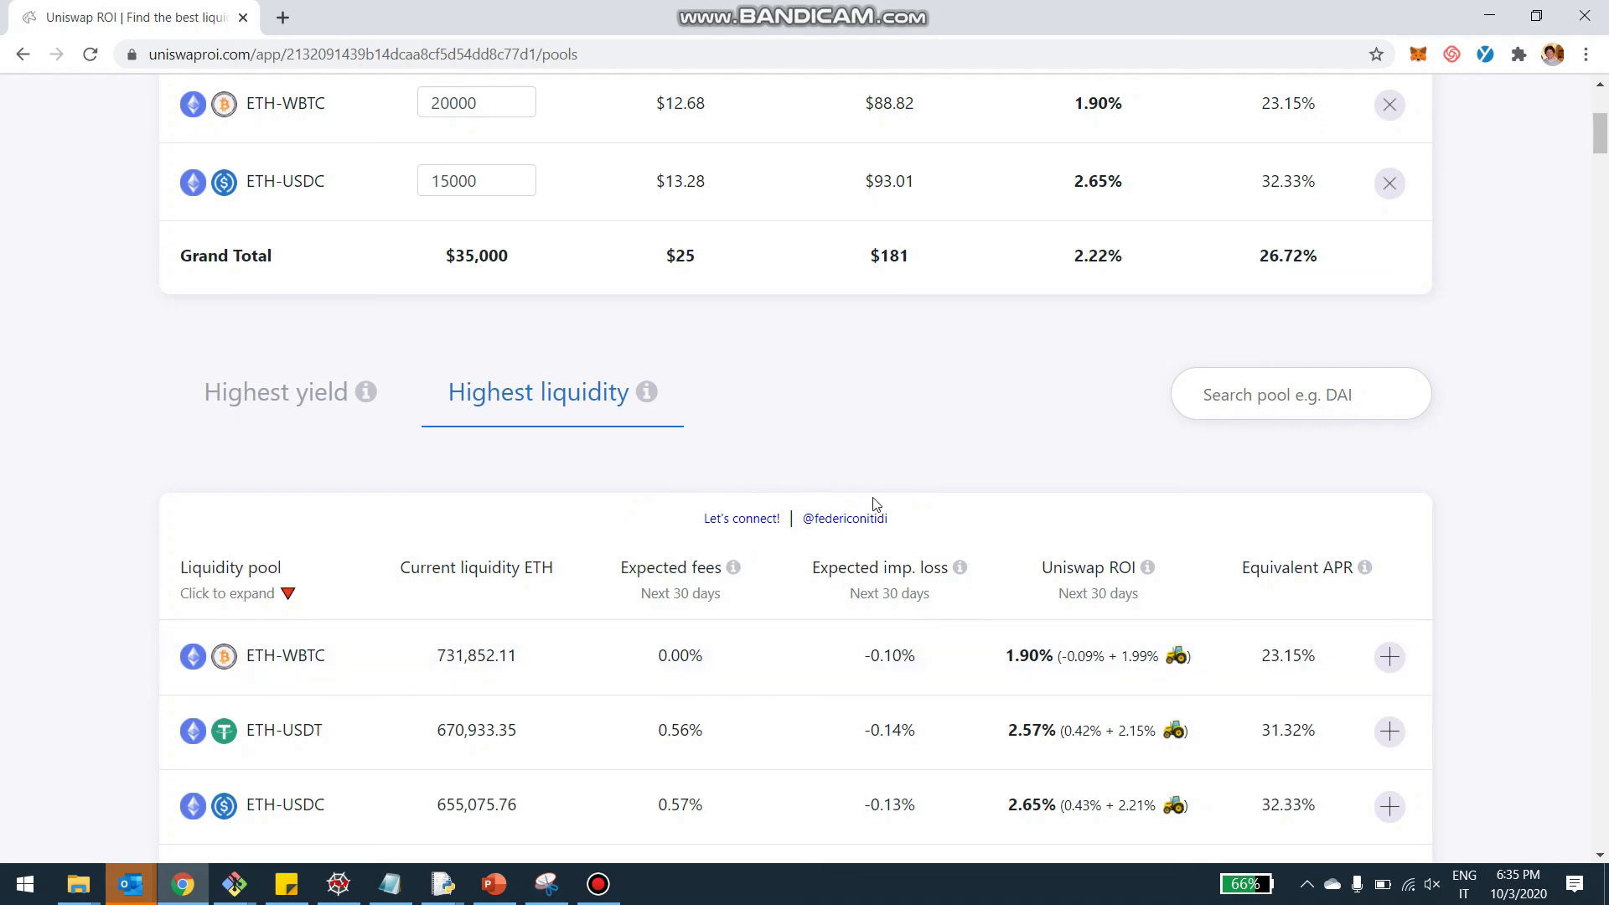